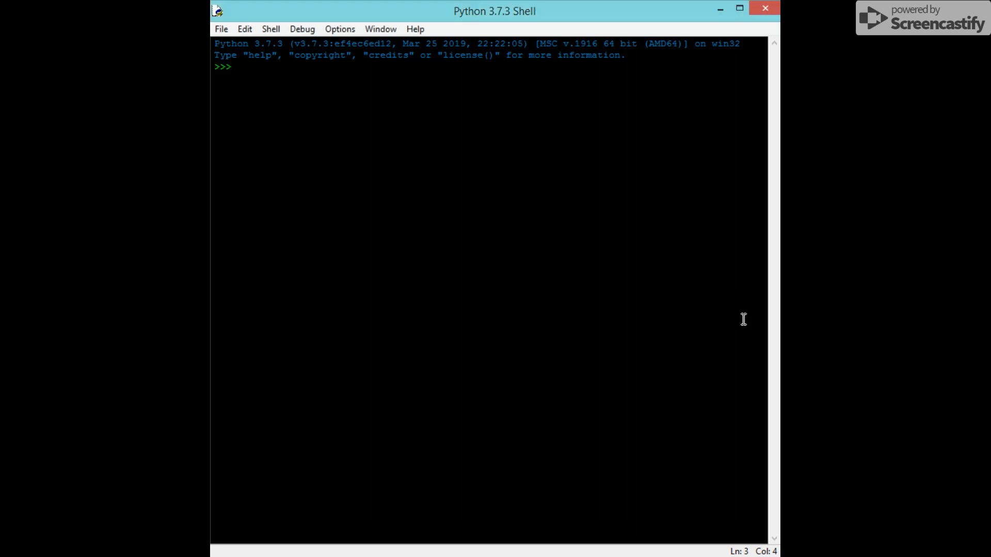
pyautogui.moveTo(731, 511)
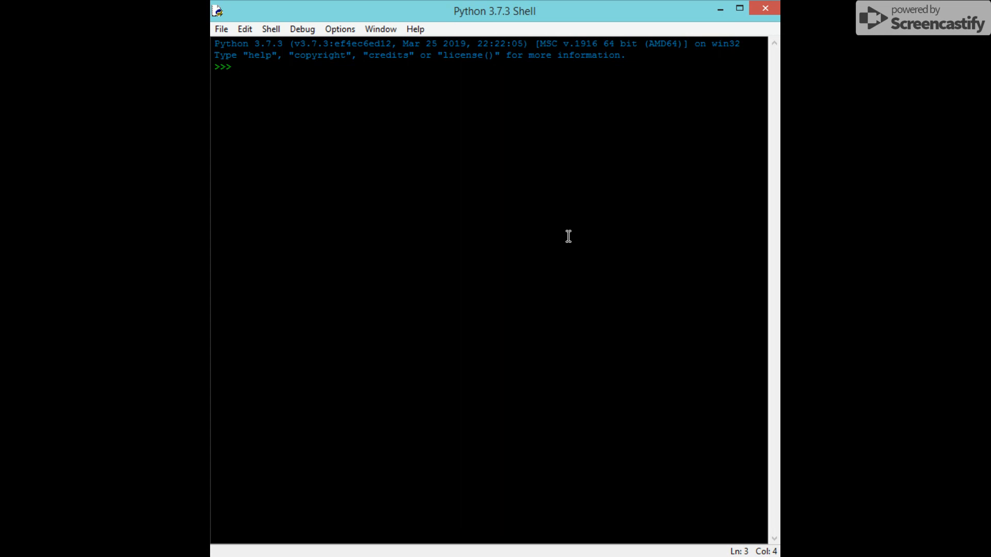
pyautogui.moveTo(597, 249)
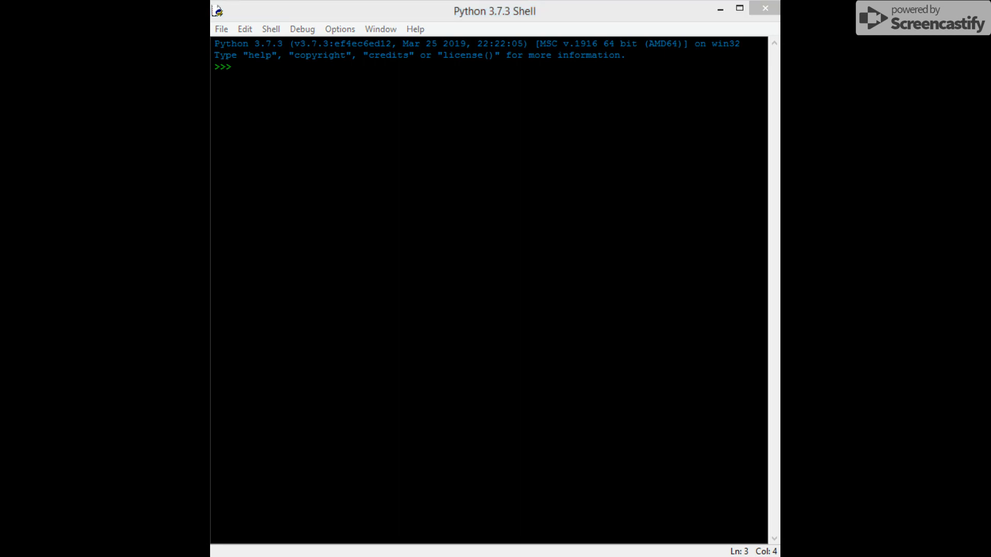
# Discard the stray xmh57jrzrnw6insl.onion text and run `import requests` without error
pyautogui.write('xmh57jrzrnw6insl.onion')
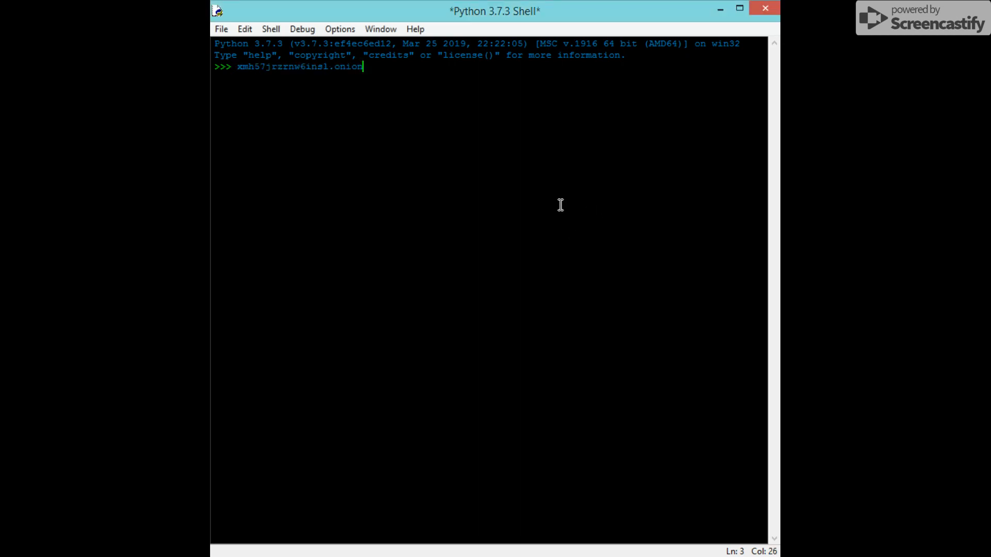
pyautogui.press('BackSpace')
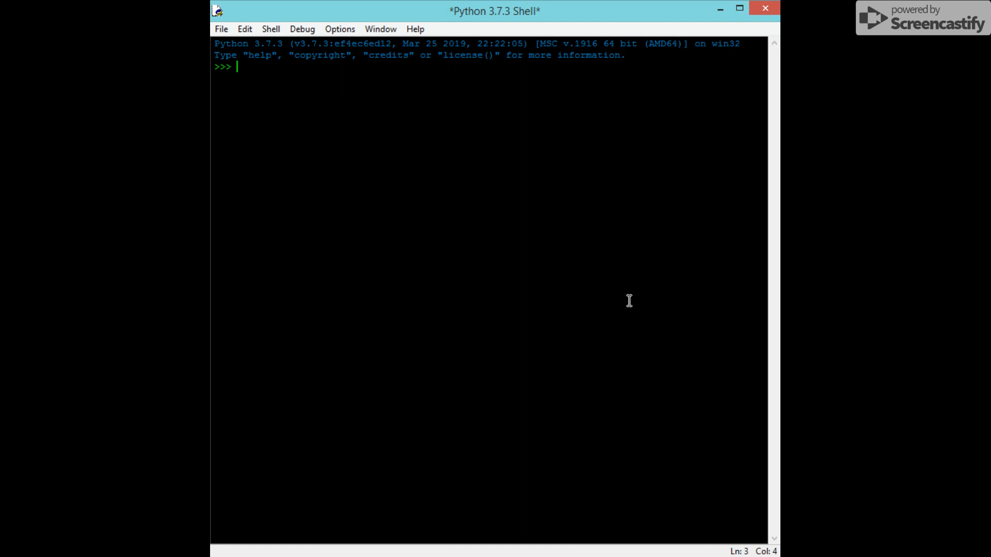
pyautogui.write('im')
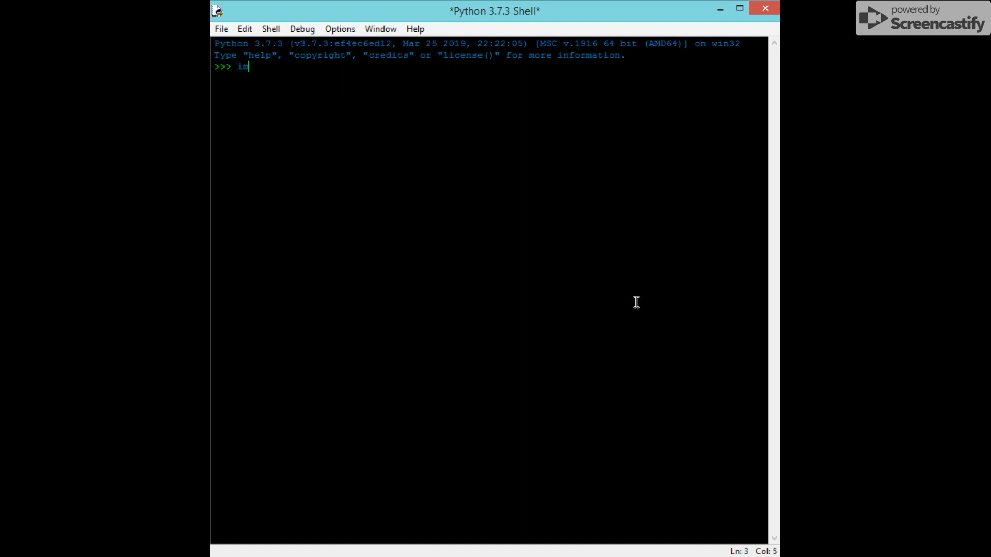
pyautogui.write('port re')
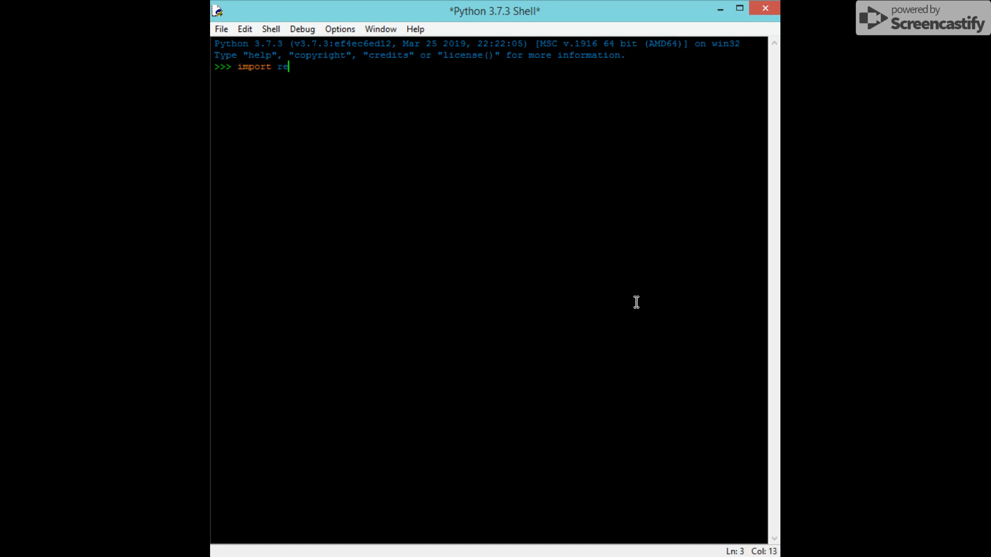
pyautogui.write('aq')
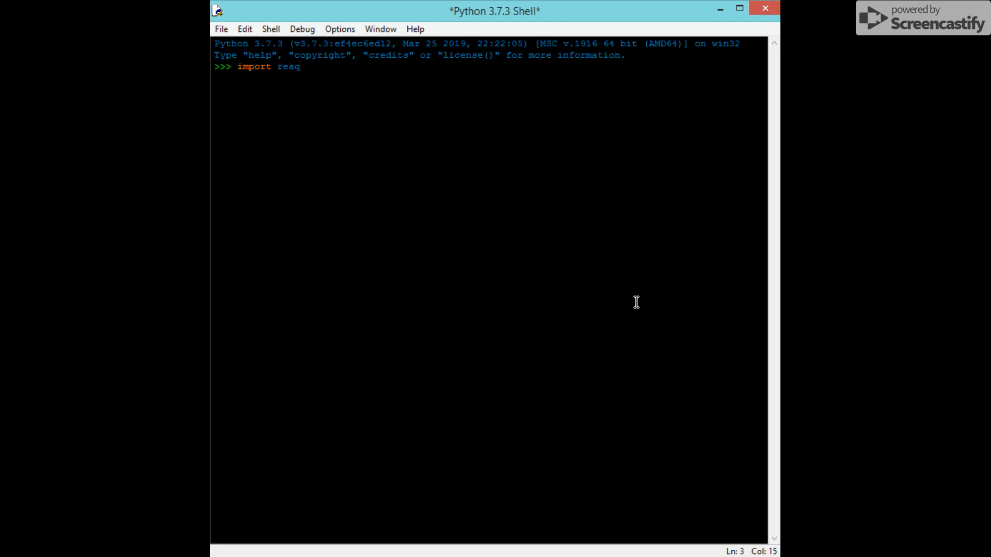
pyautogui.write('\\')
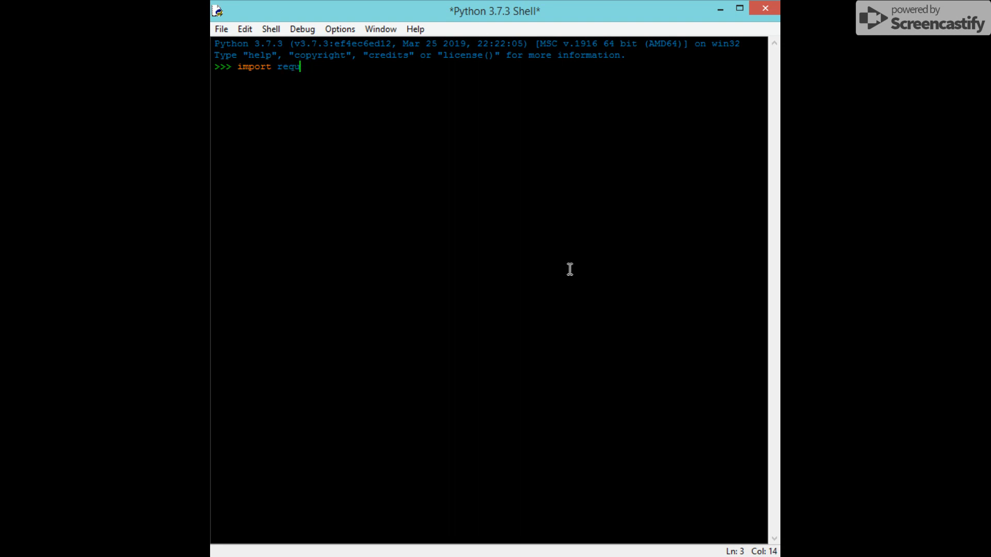
pyautogui.write('ests')
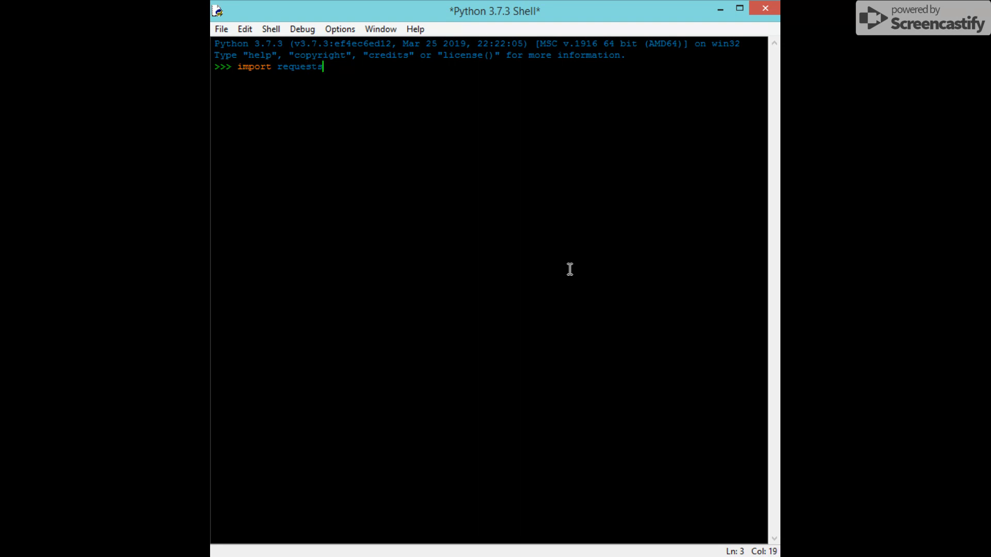
pyautogui.press('Return')
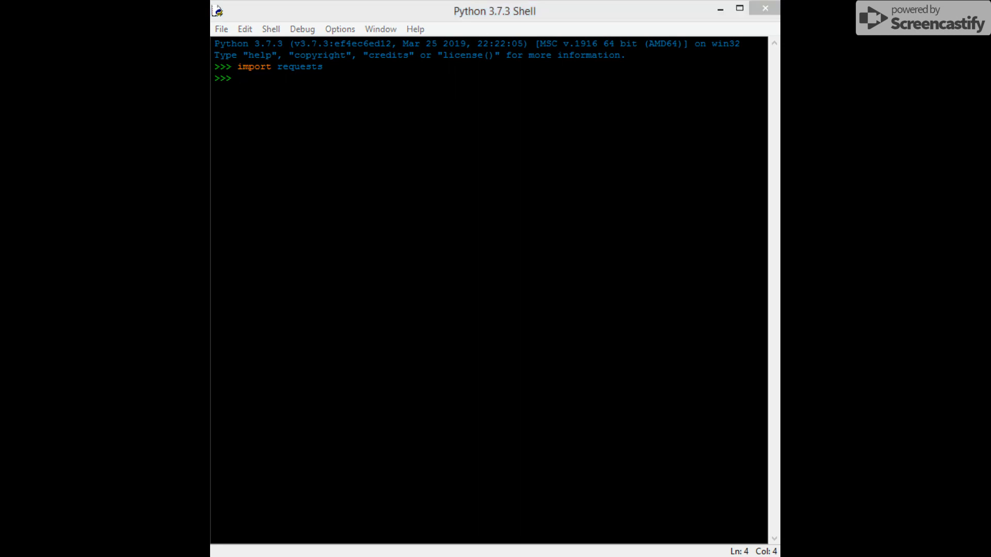
pyautogui.moveTo(566, 178)
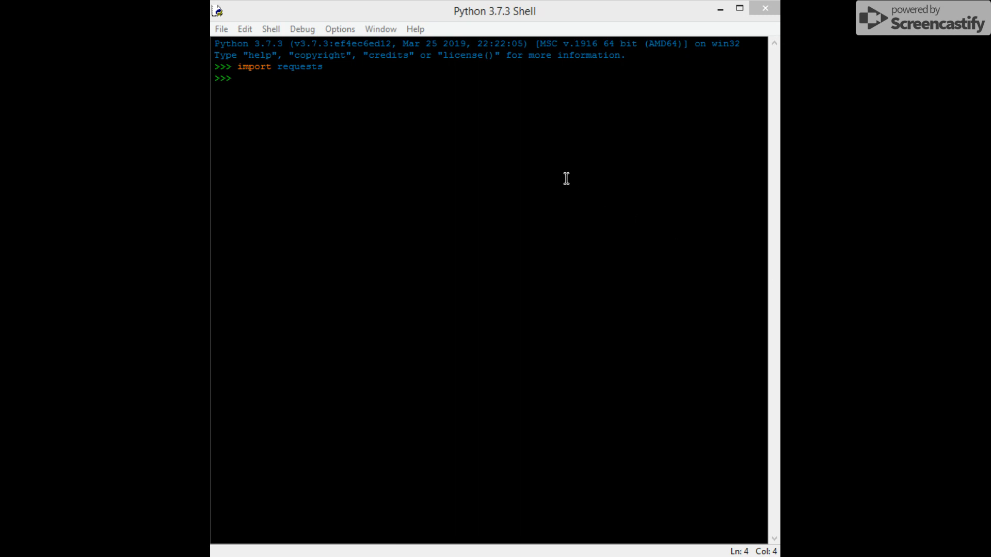
pyautogui.write("url = 'http://xmh57jrzrnw6insl.onion'")
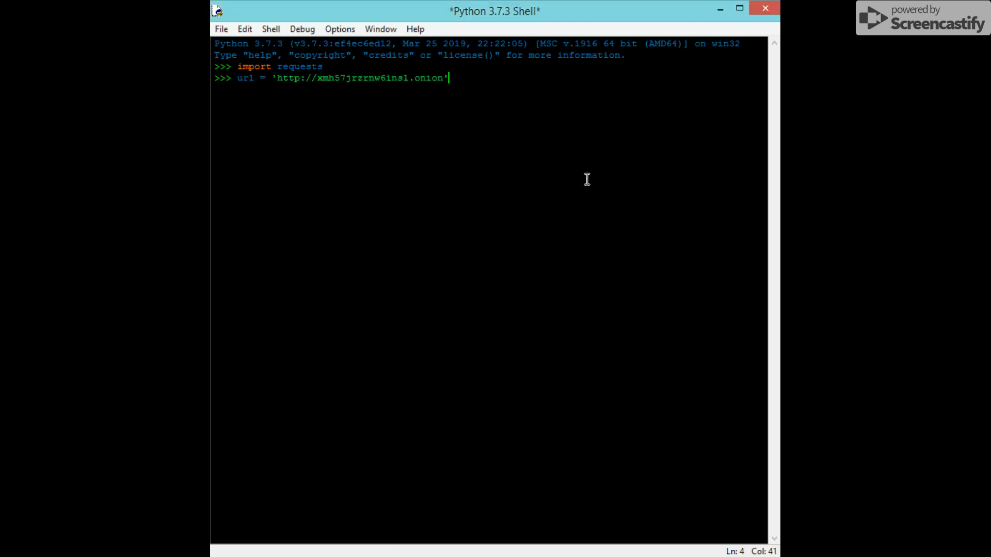
pyautogui.press('Return')
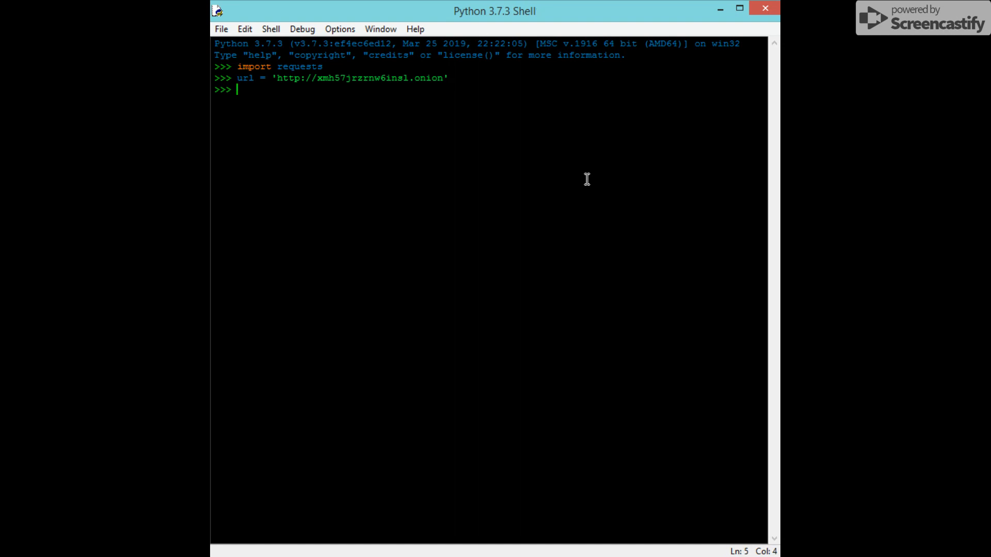
# Create the session object with `session = requests.session()`, correcting the misspelled ending
pyautogui.write('sessio')
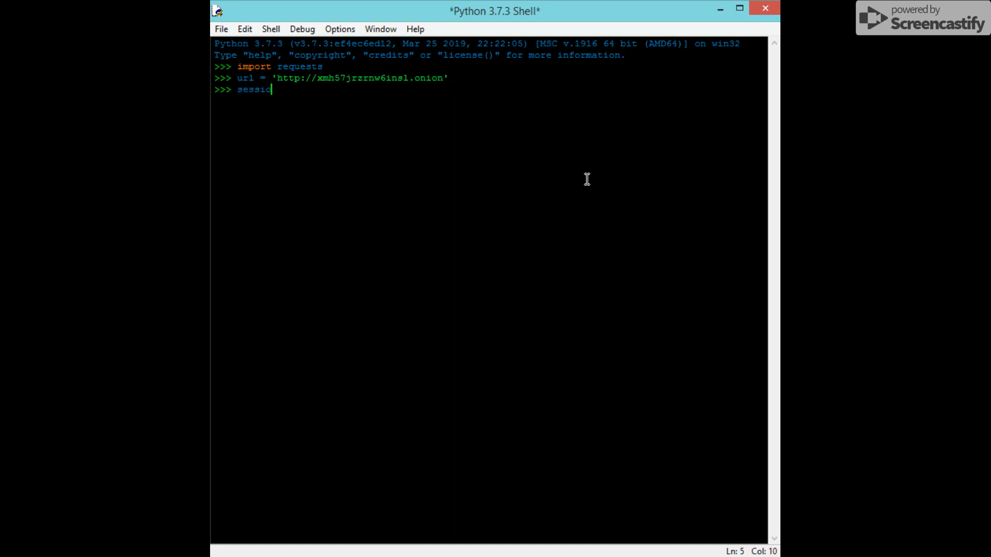
pyautogui.write('n =')
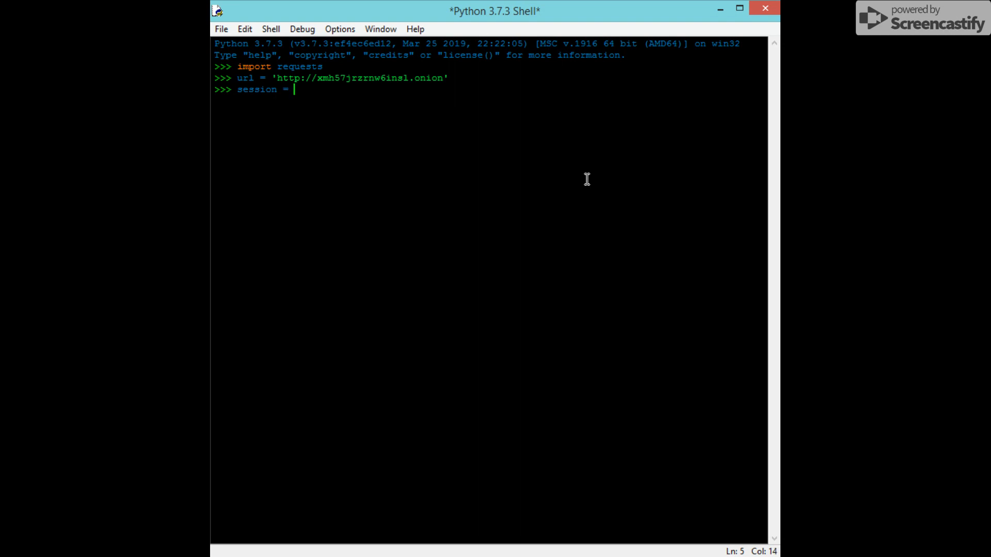
pyautogui.write('requ')
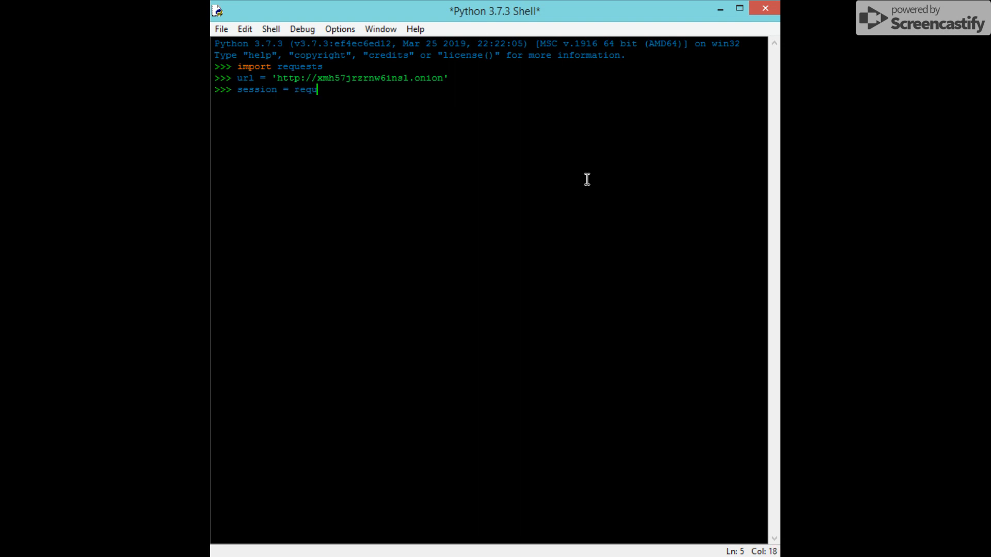
pyautogui.write('est')
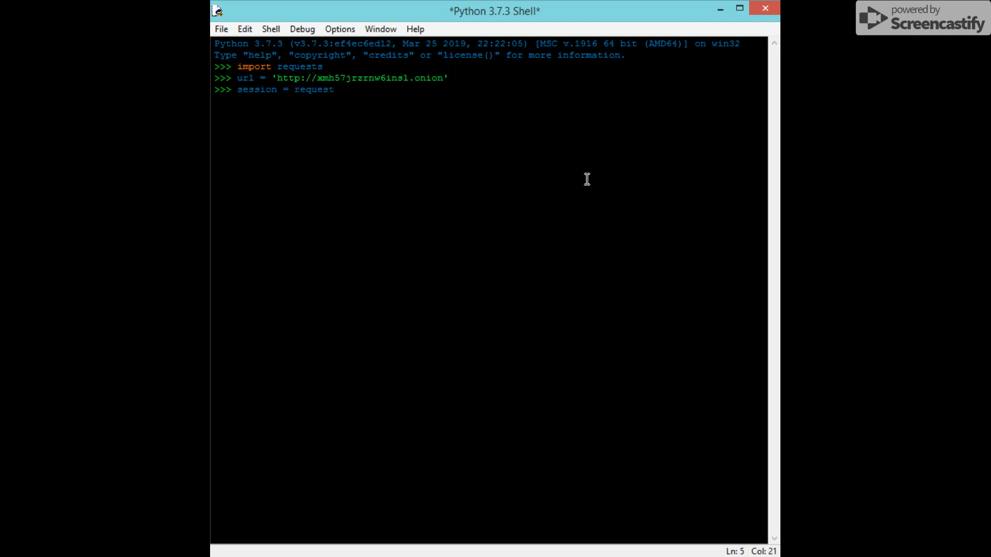
pyautogui.write('s')
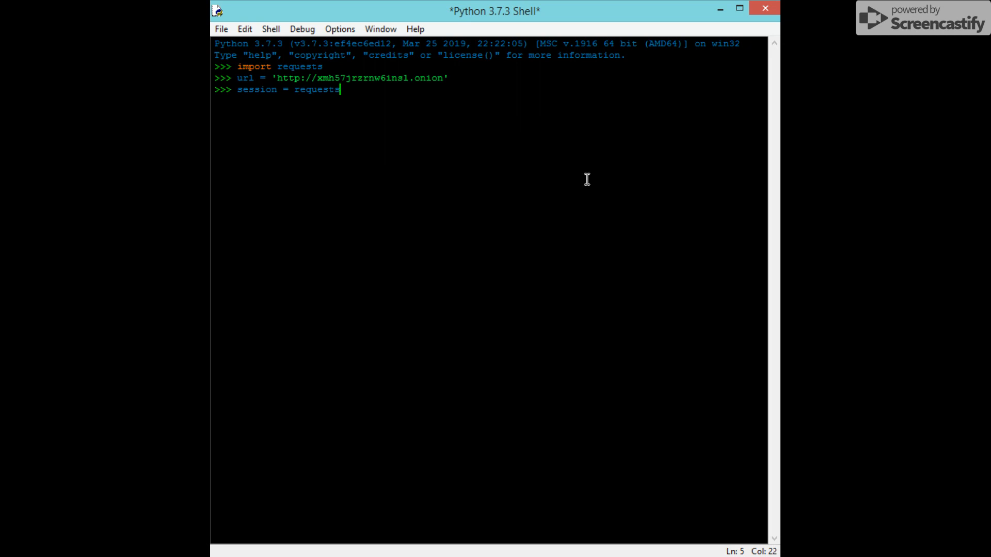
pyautogui.write('.sess')
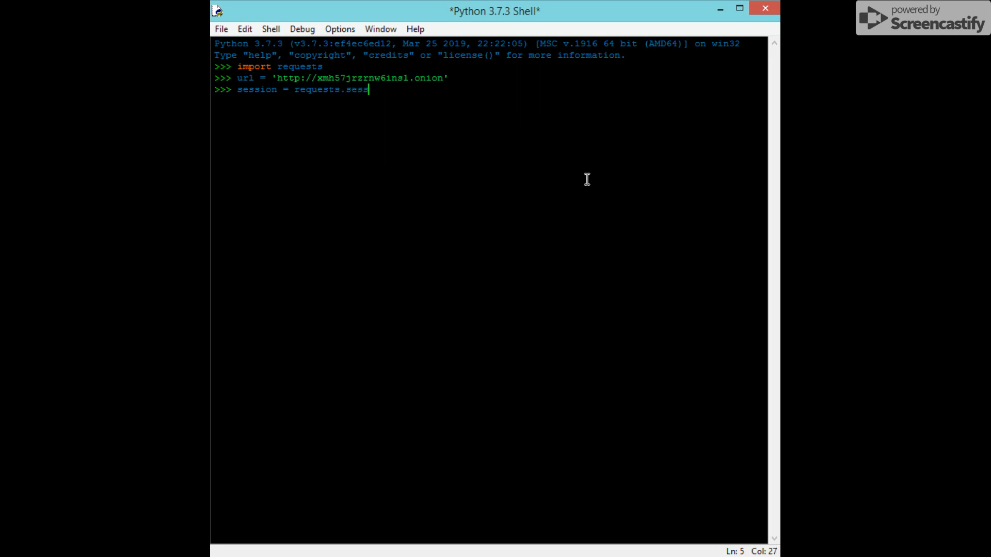
pyautogui.write('t')
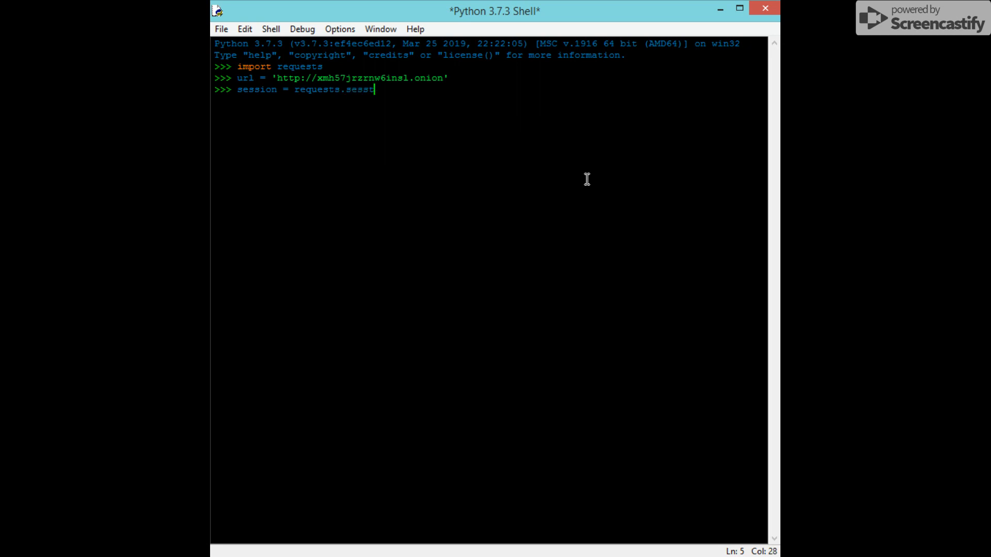
pyautogui.write('s')
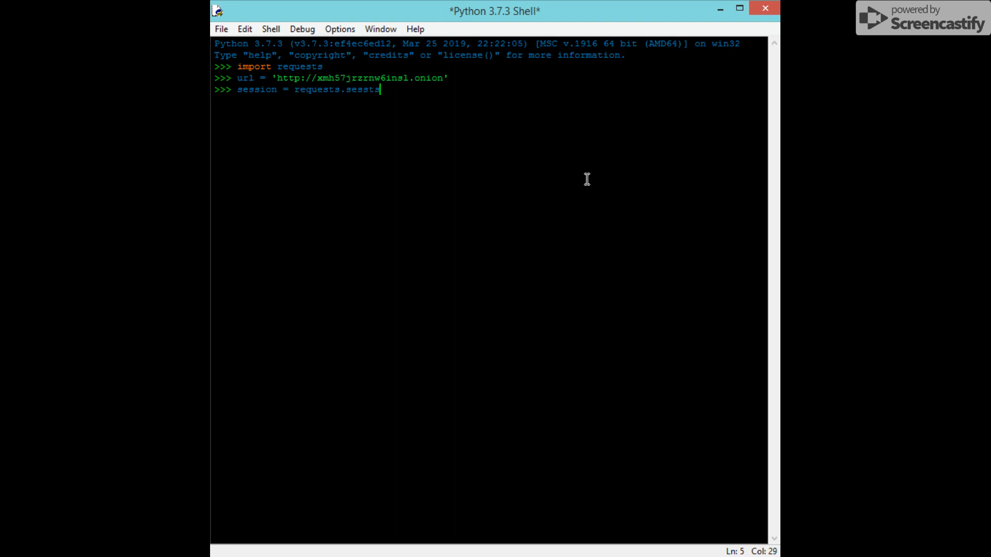
pyautogui.moveTo(576, 155)
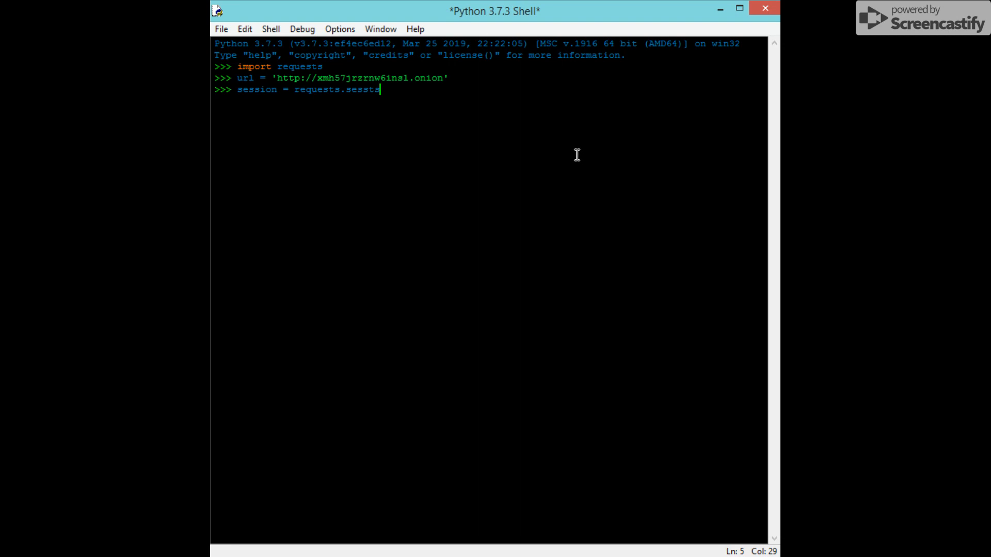
pyautogui.press('BackSpace')
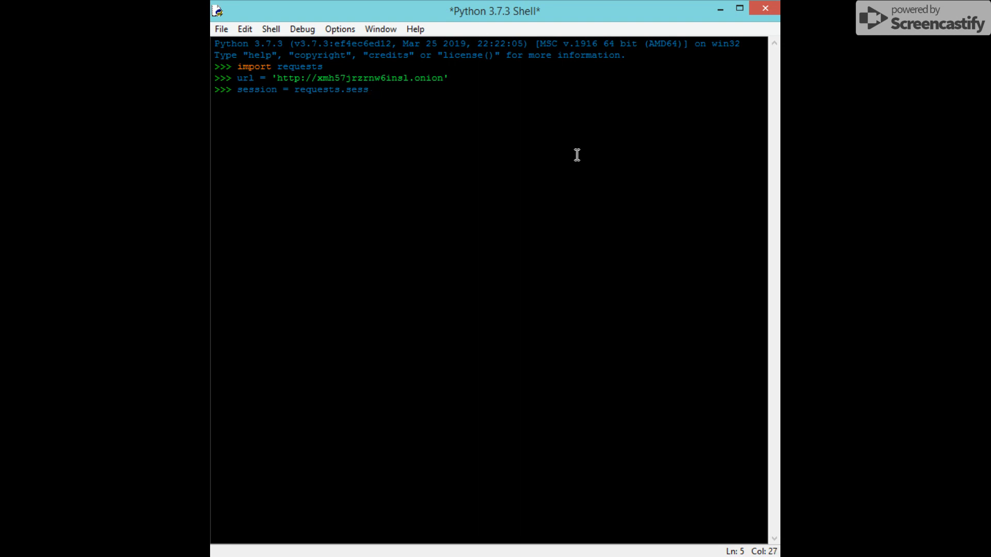
pyautogui.write('ion')
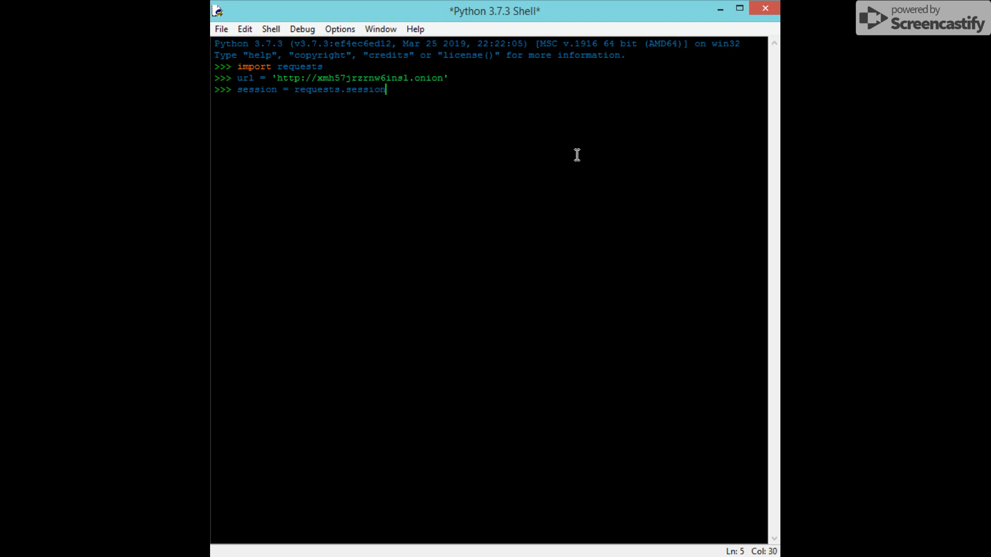
pyautogui.press('Return')
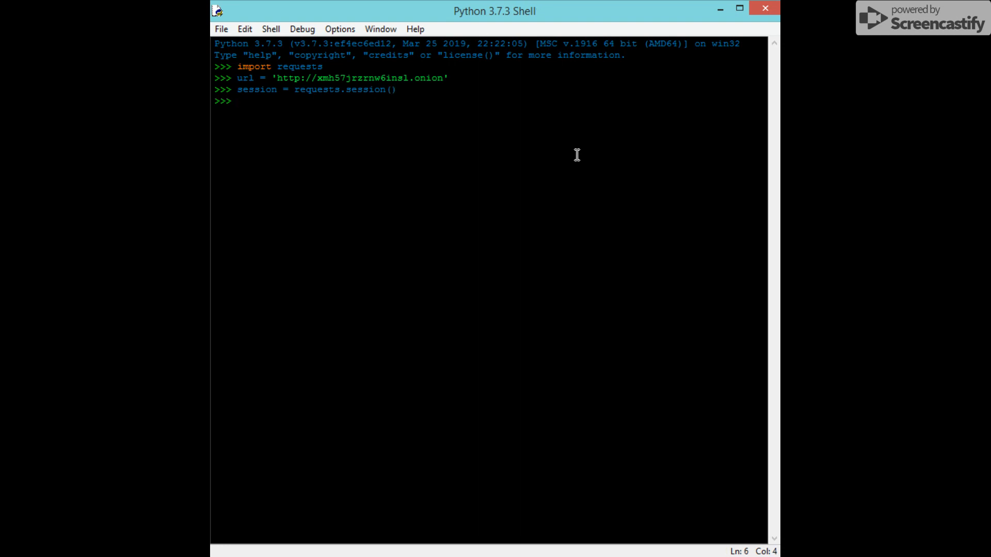
# Begin the assignment `session.proxies = session.proxies['http']` targeting the http entry
pyautogui.write('se')
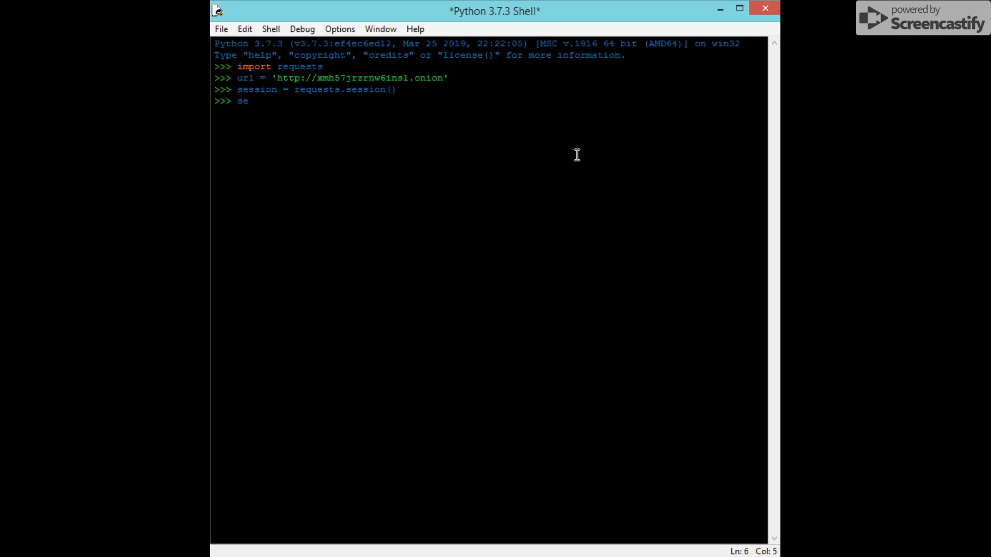
pyautogui.write('ssion')
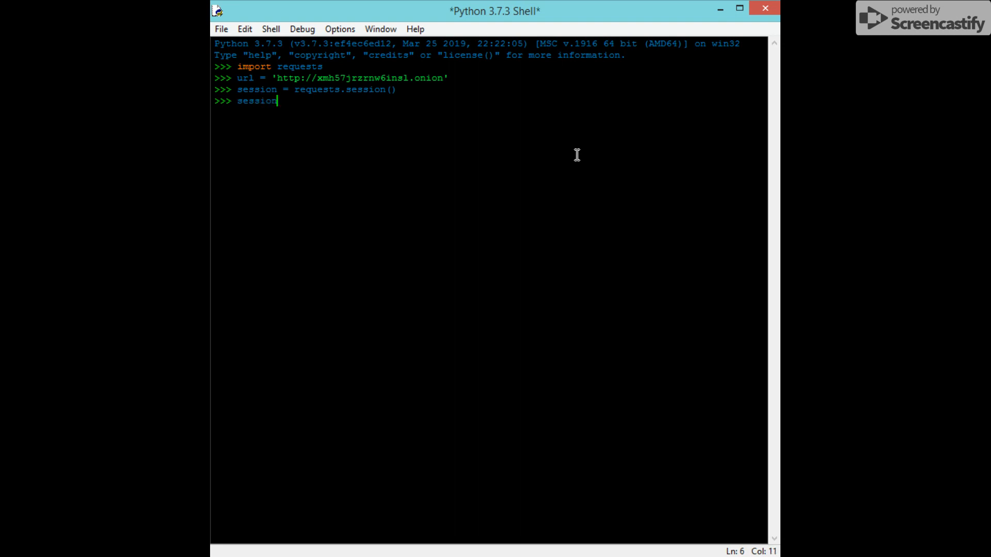
pyautogui.write('.pro')
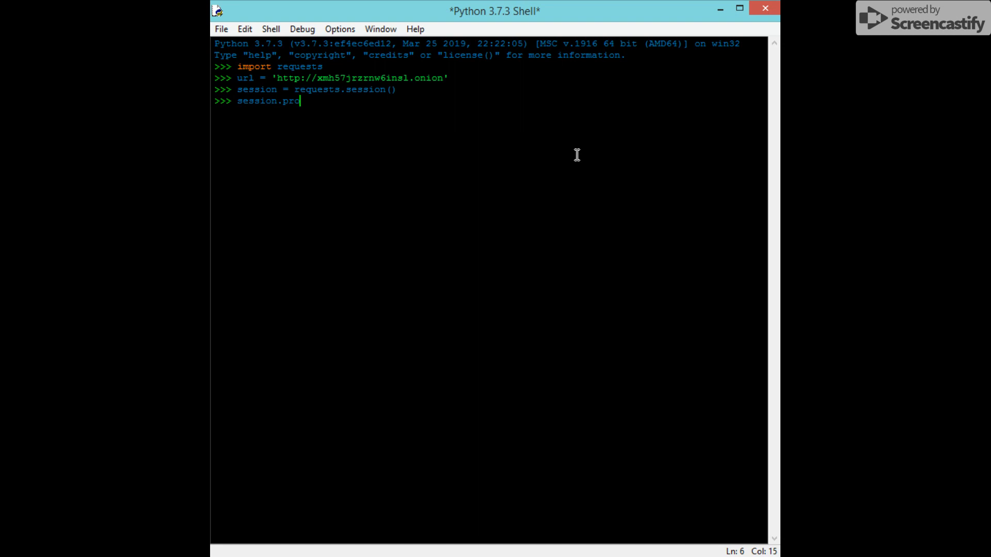
pyautogui.write('xie')
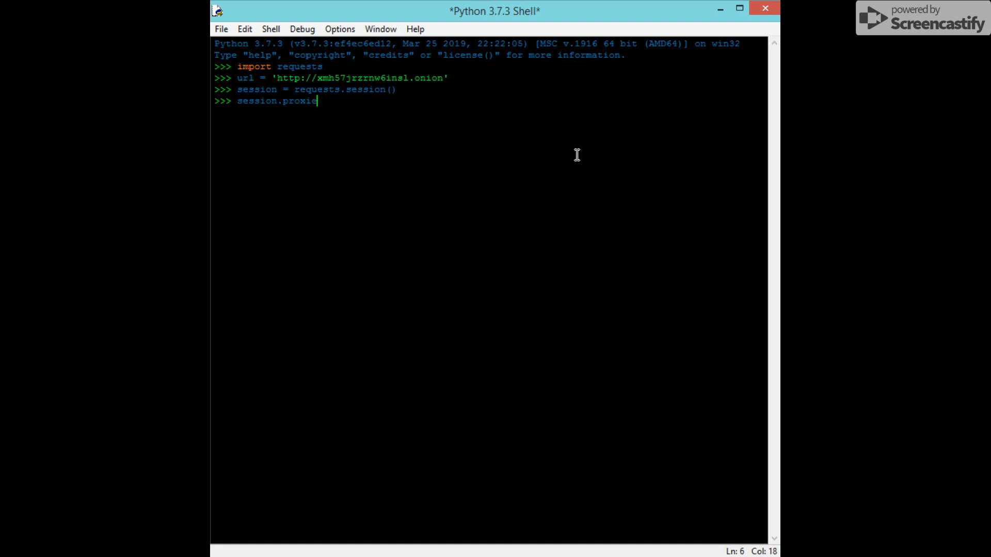
pyautogui.write('s')
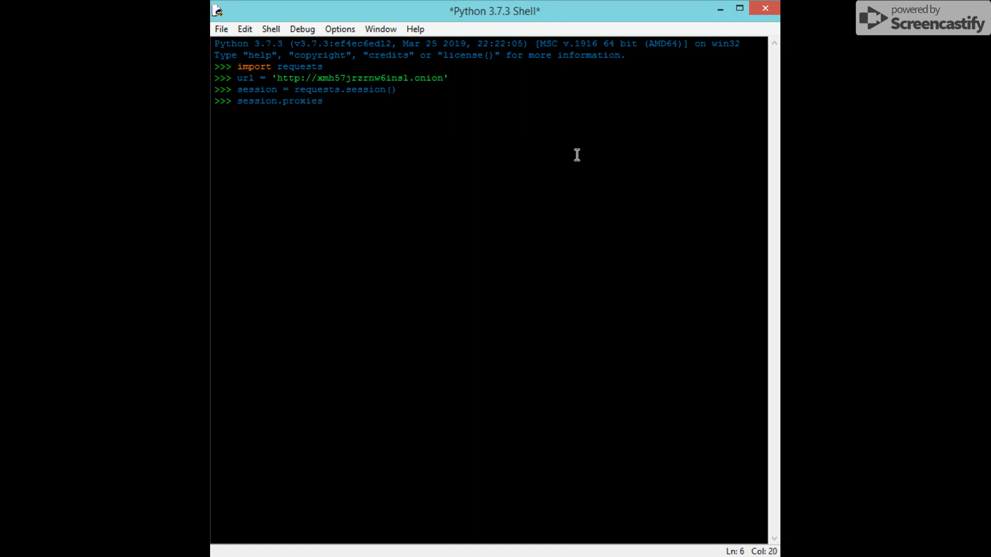
pyautogui.write('= {')
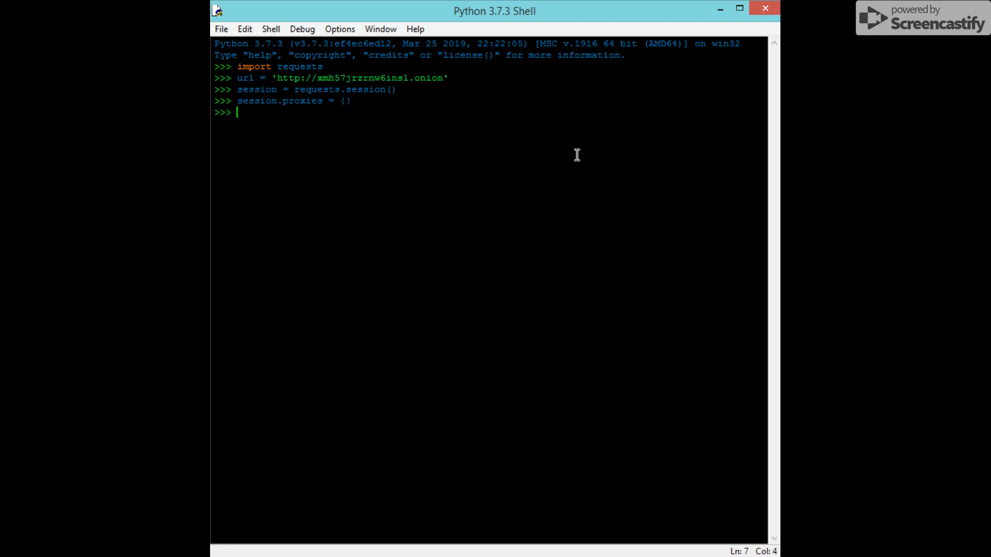
pyautogui.write('se')
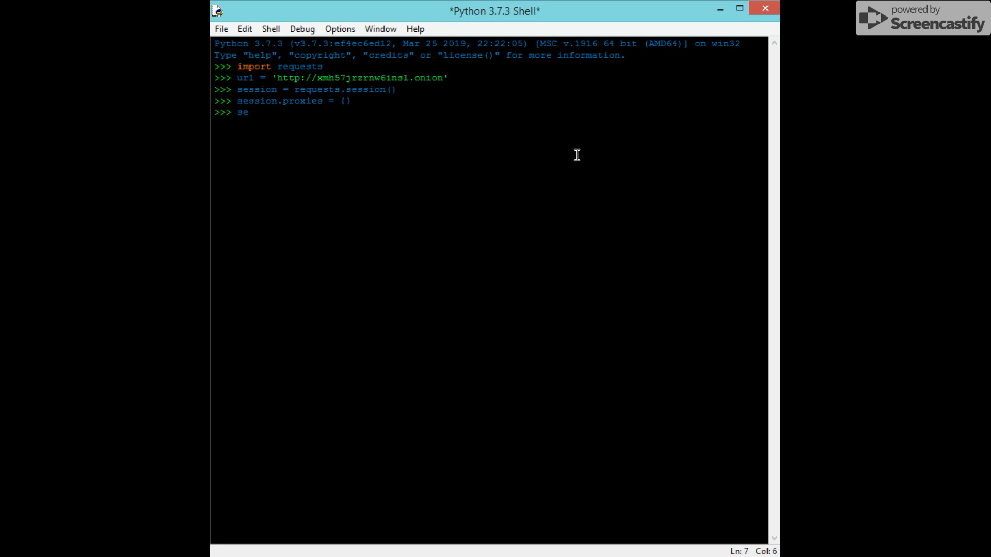
pyautogui.write('ssion')
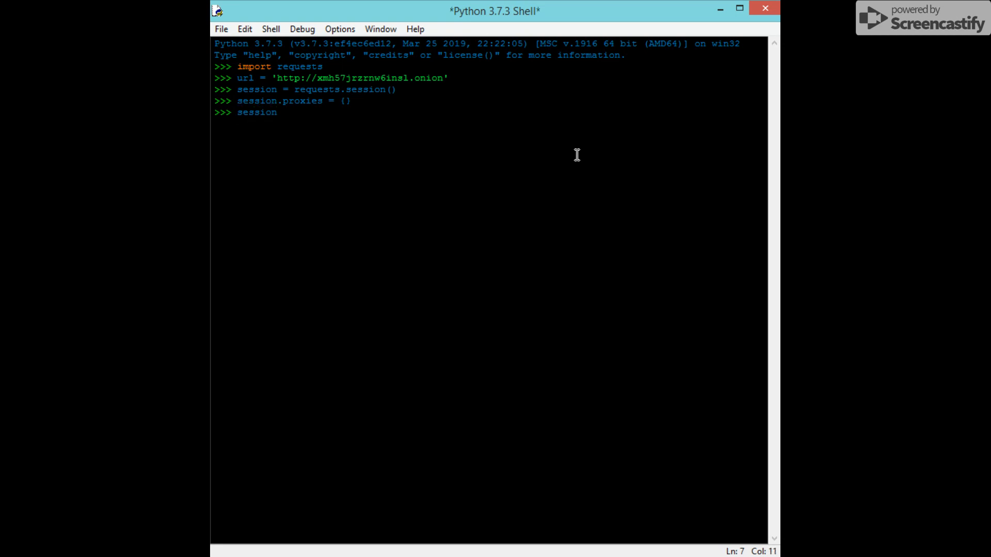
pyautogui.write('.')
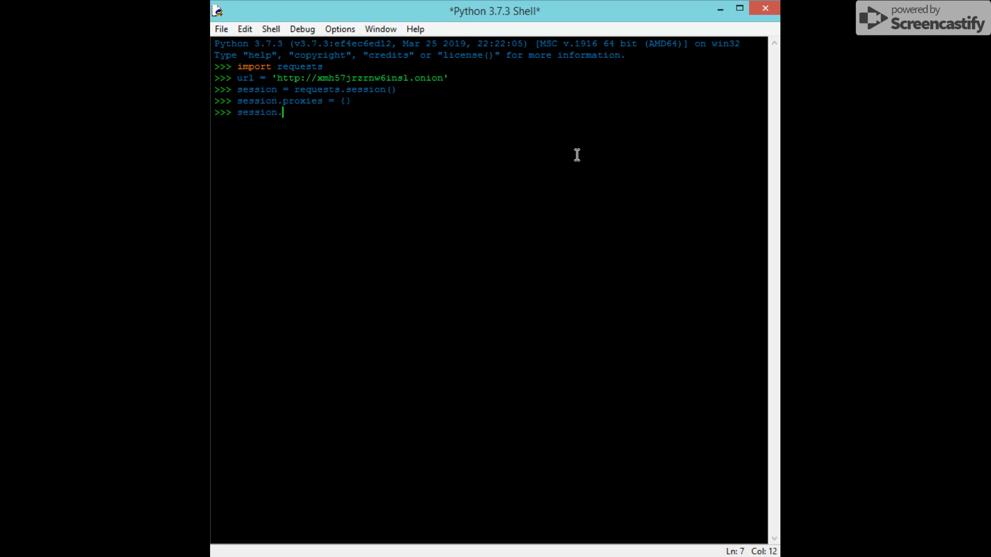
pyautogui.write('prox')
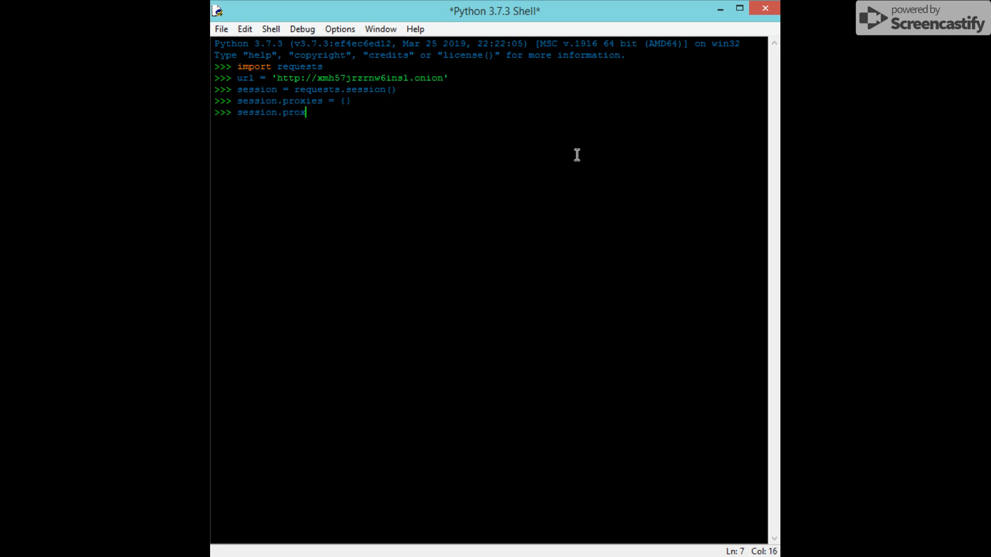
pyautogui.write('i')
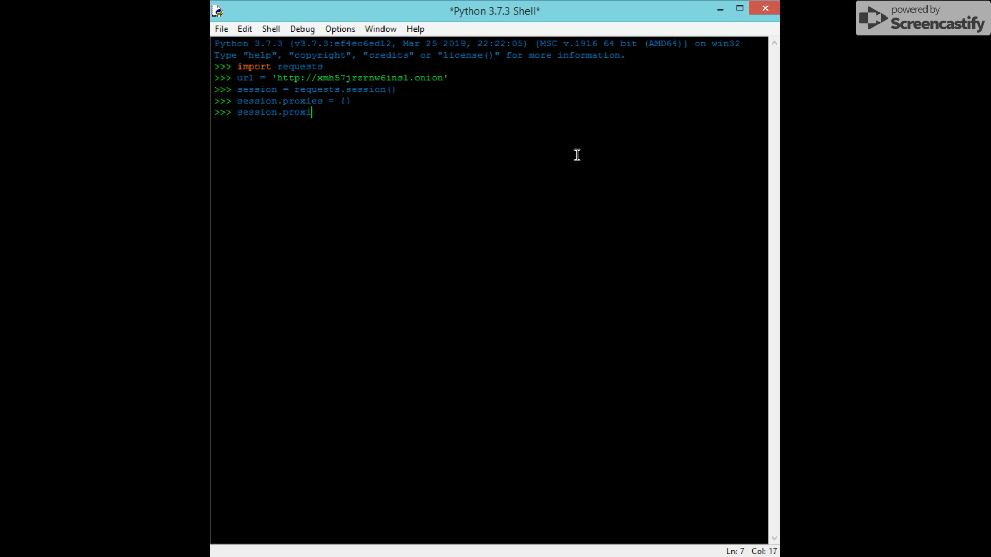
pyautogui.write('es')
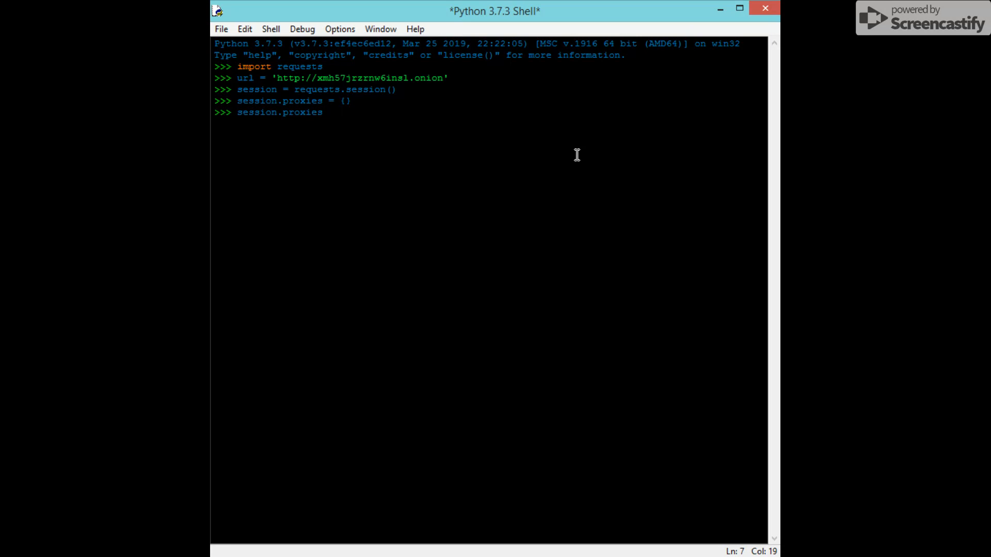
pyautogui.write('[')
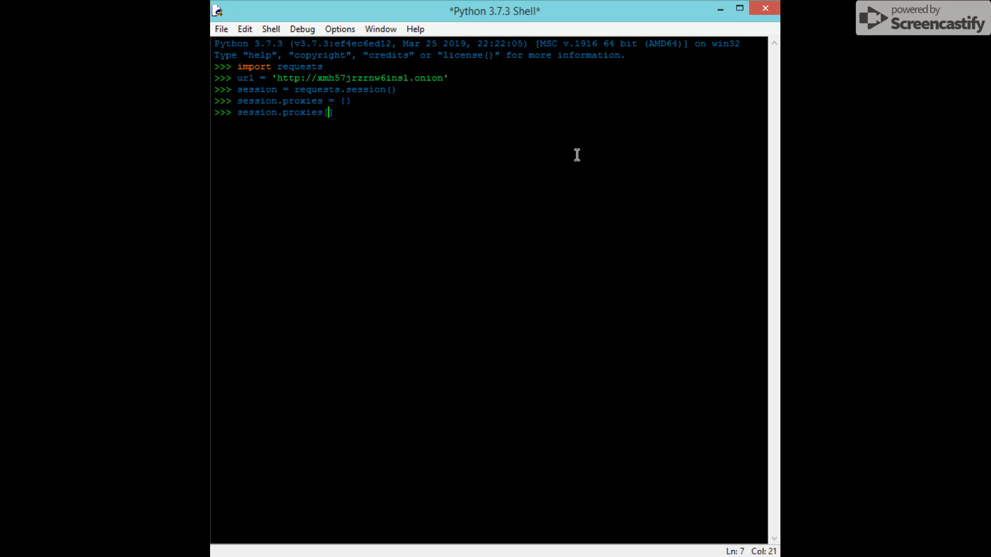
pyautogui.write("']")
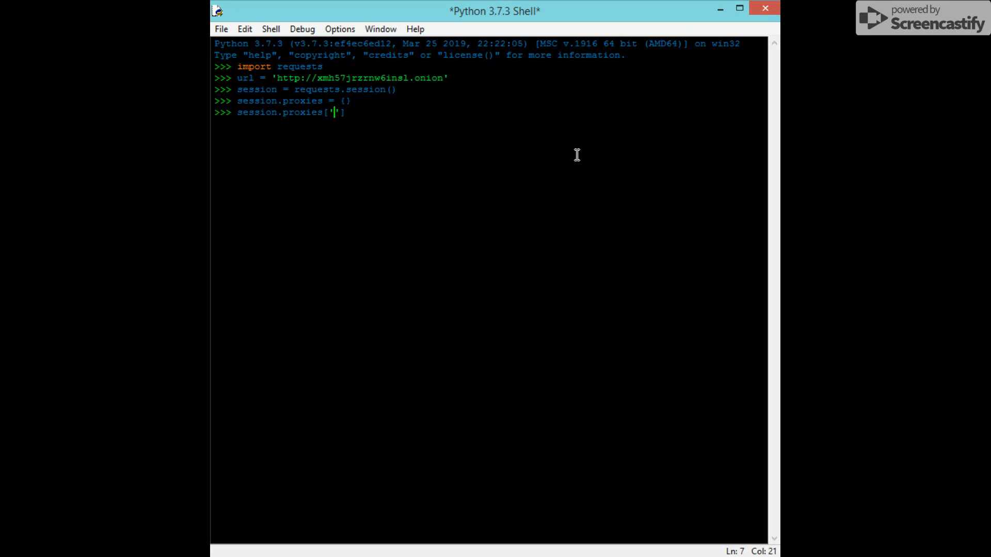
pyautogui.write('http')
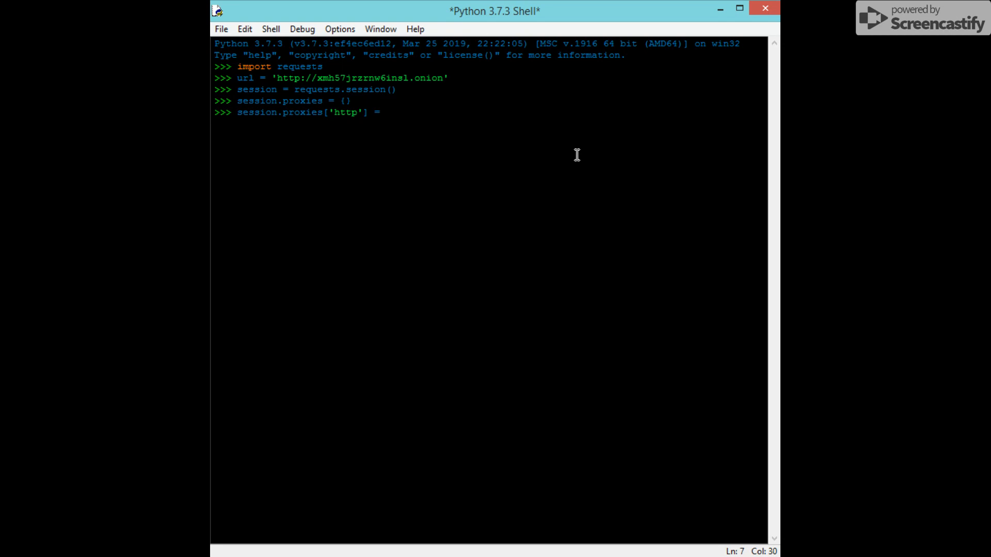
pyautogui.write("'")
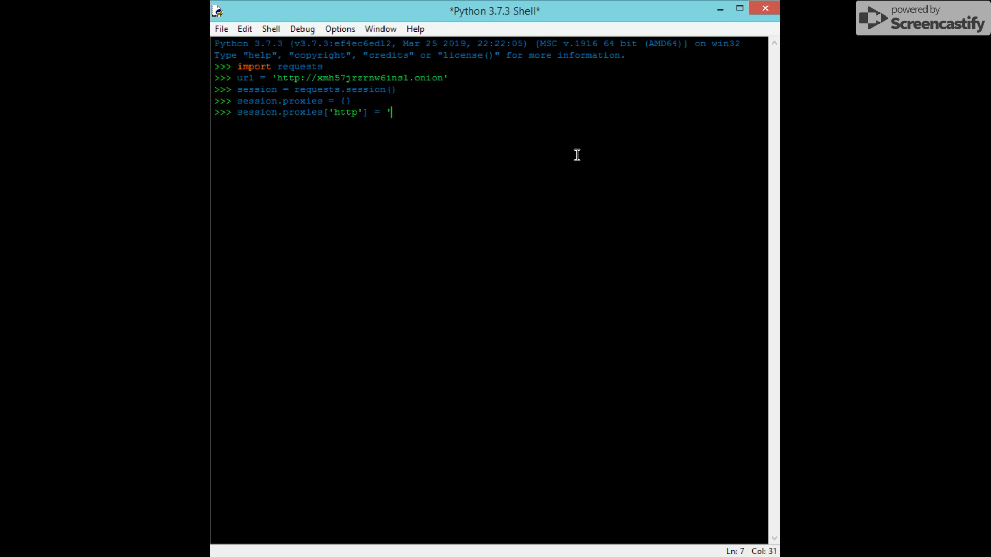
# Complete the value 'socks5h://127.0.0.1:9150' and run the http proxy assignment
pyautogui.write("soc'")
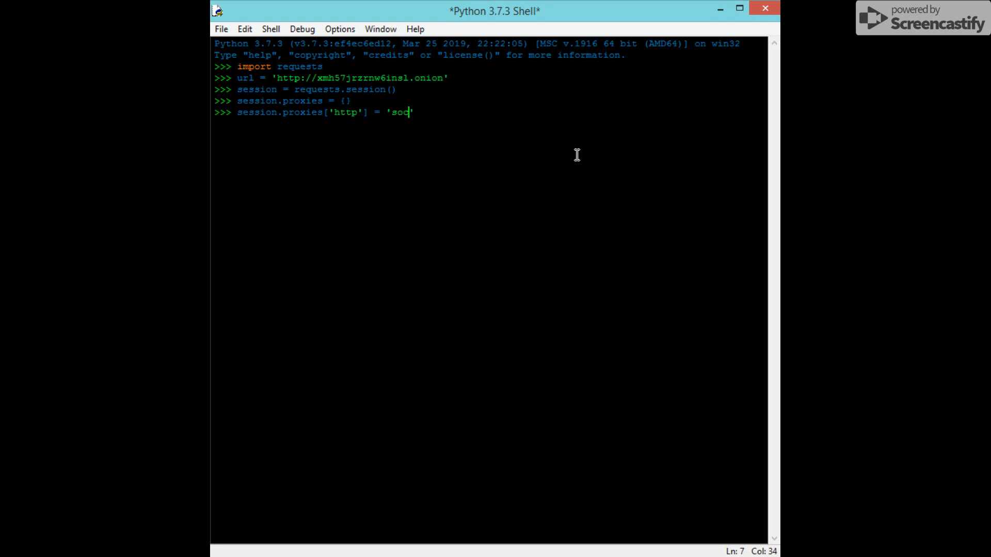
pyautogui.write('ks')
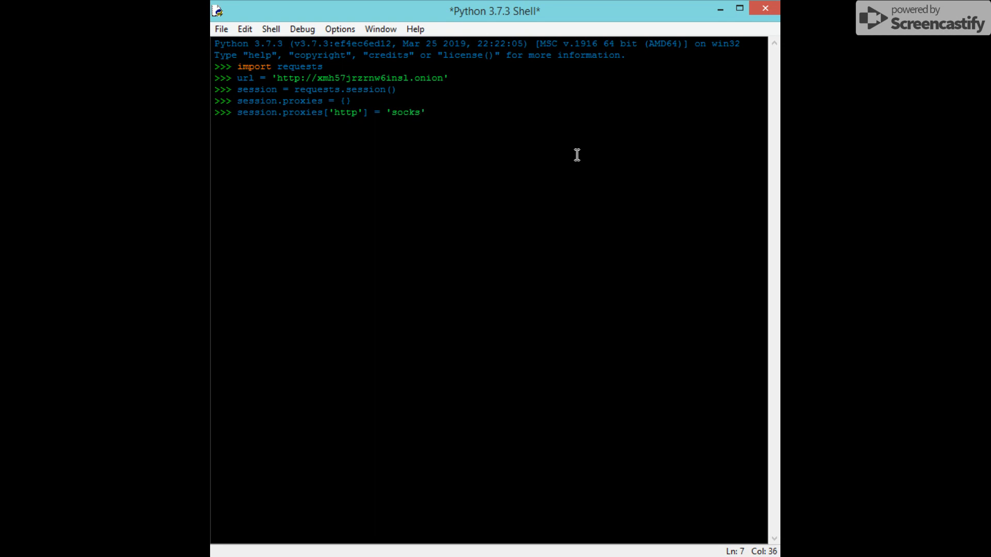
pyautogui.write('5')
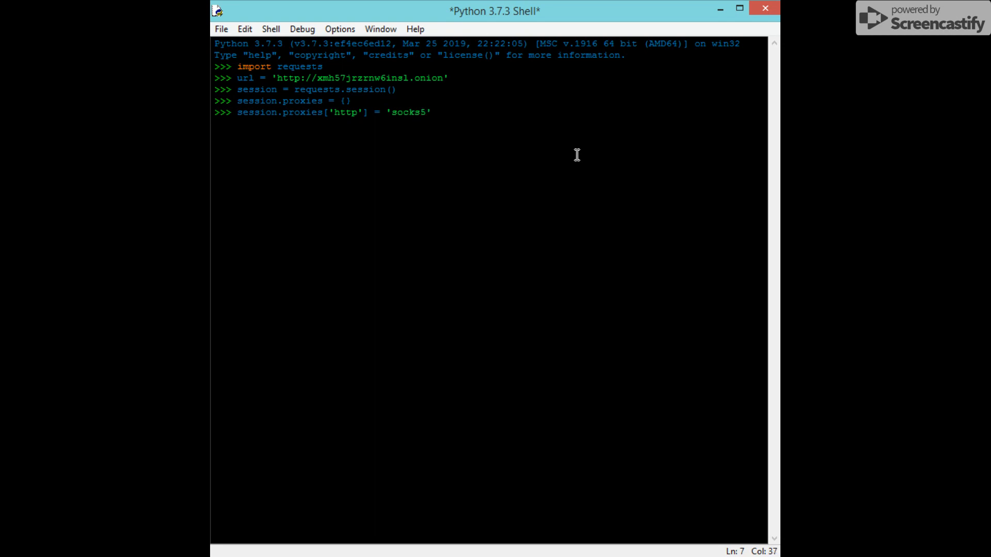
pyautogui.write('h:')
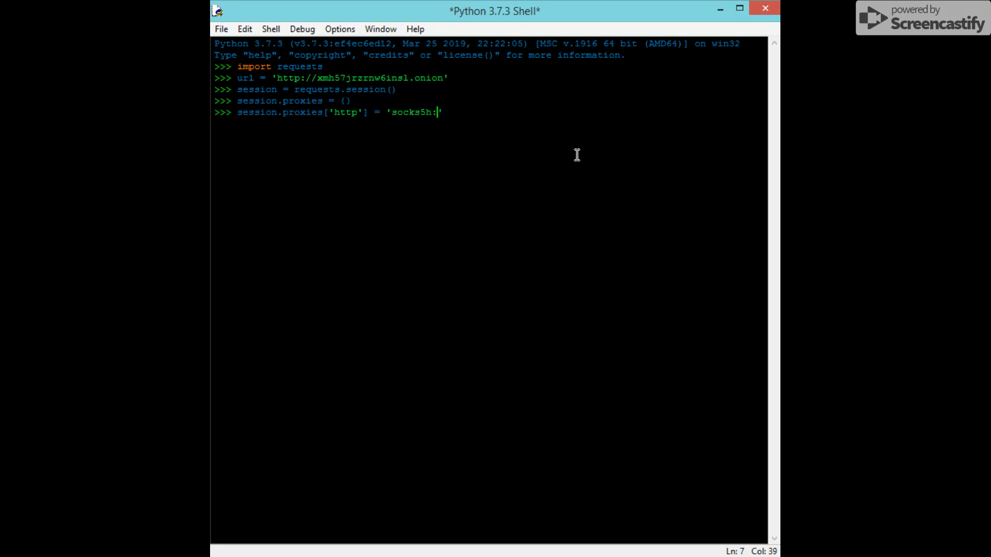
pyautogui.write('//1')
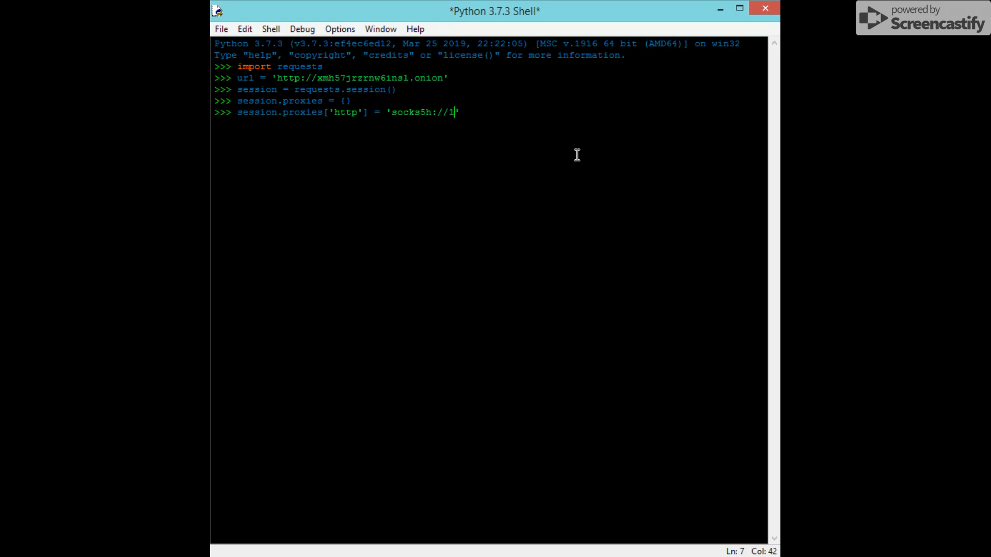
pyautogui.write('27.')
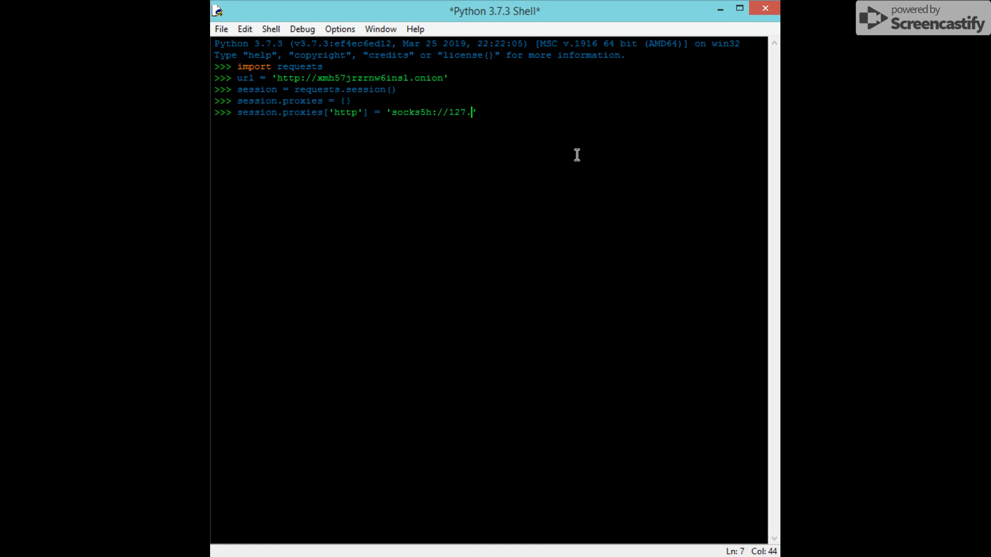
pyautogui.write("0.0.1'")
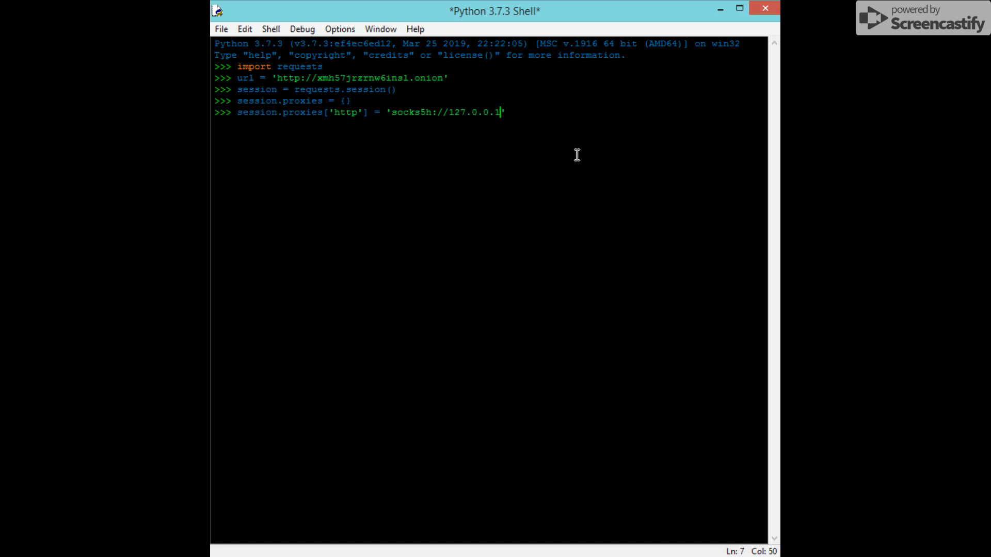
pyautogui.write(':9')
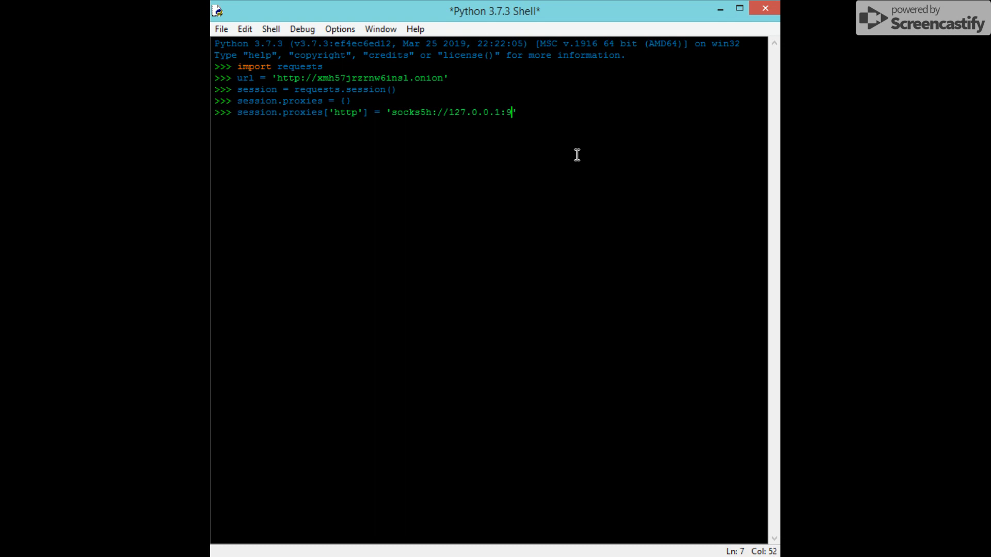
pyautogui.write('150')
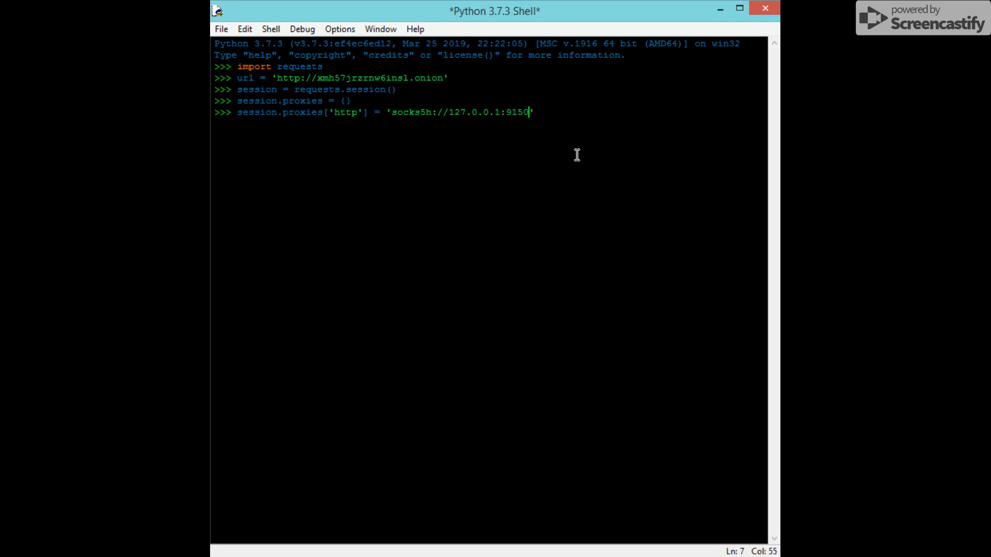
pyautogui.write("'")
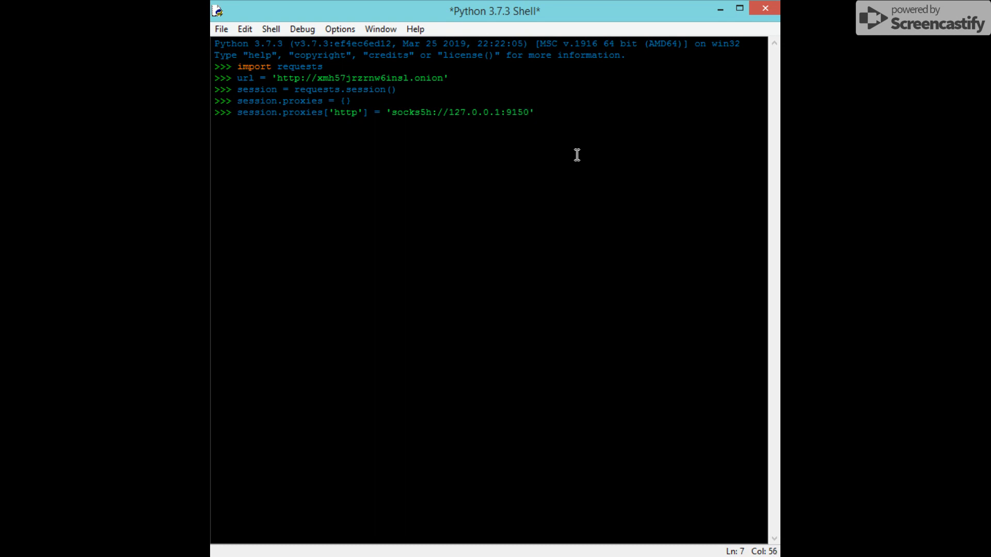
pyautogui.press('Return')
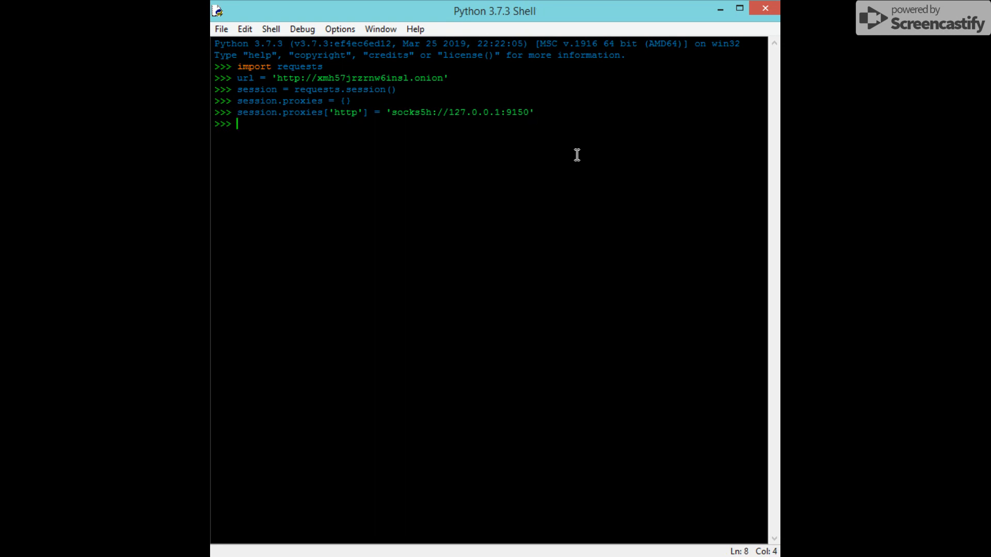
# Run `session.proxies['https'] = 'socks5h://127.0.0.1:9150'` for the https entry
pyautogui.write('se')
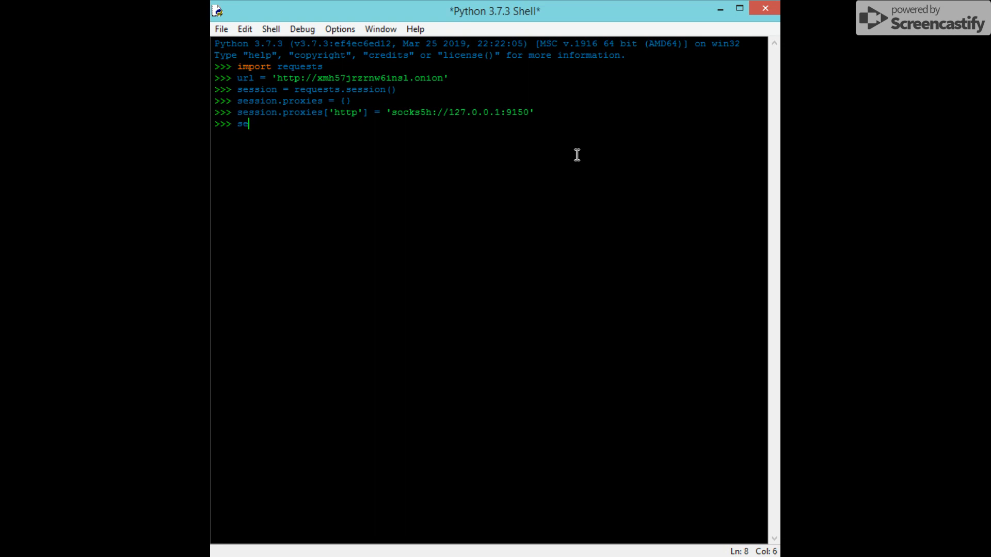
pyautogui.write('ssions')
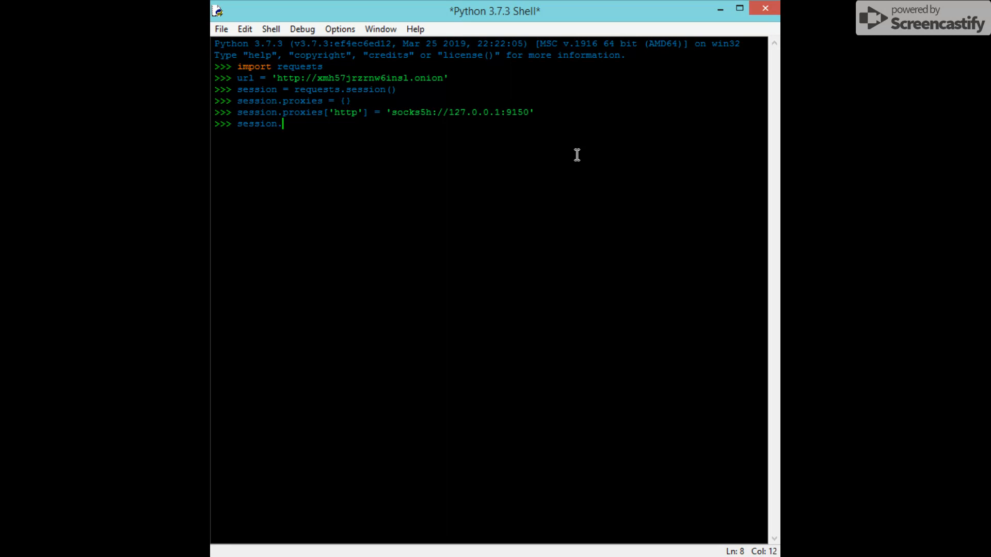
pyautogui.write('prox')
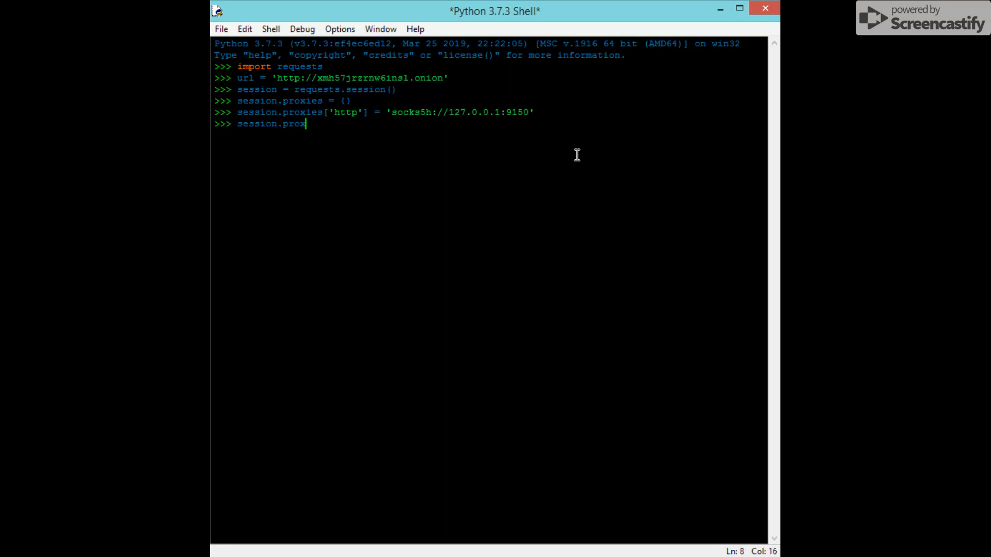
pyautogui.write('ies')
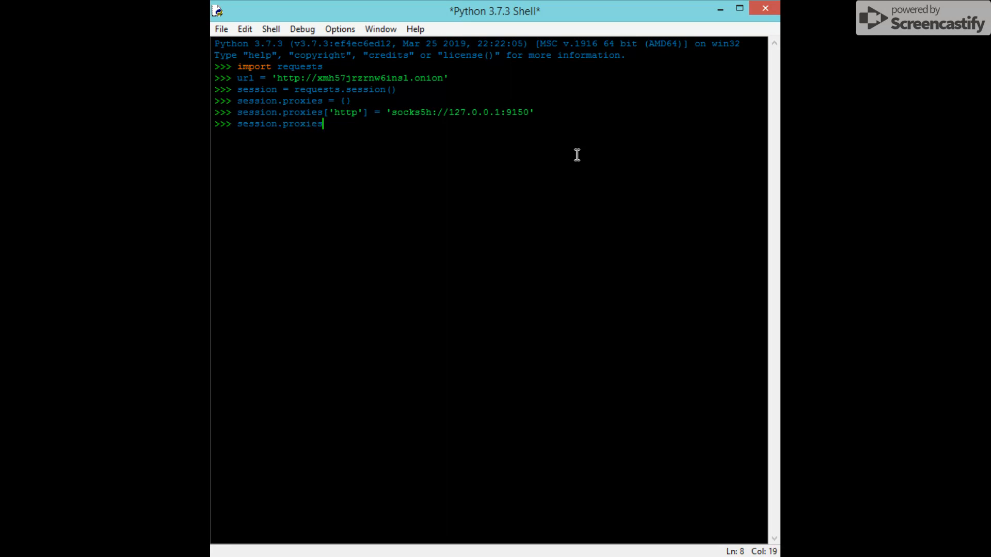
pyautogui.write("['htt")
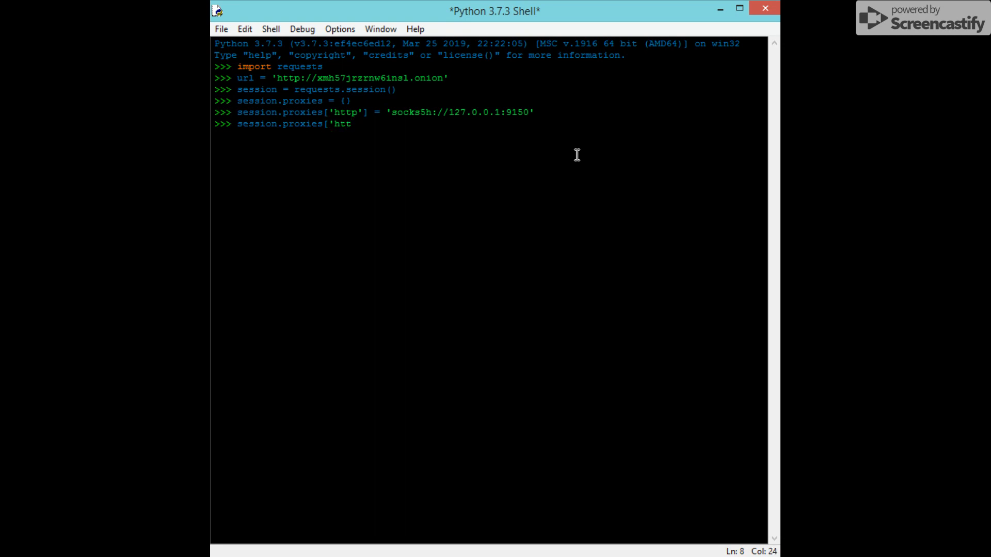
pyautogui.write("ps']")
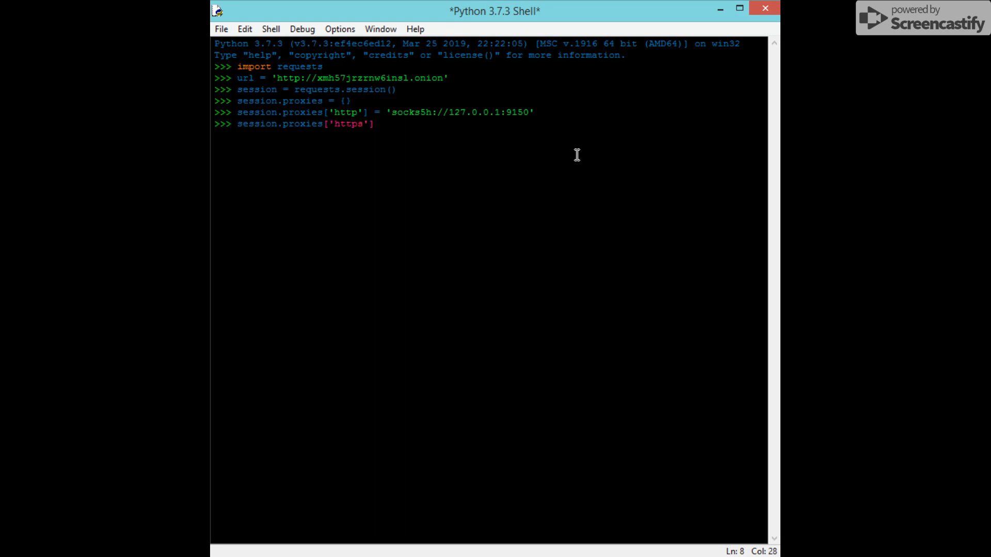
pyautogui.write('=')
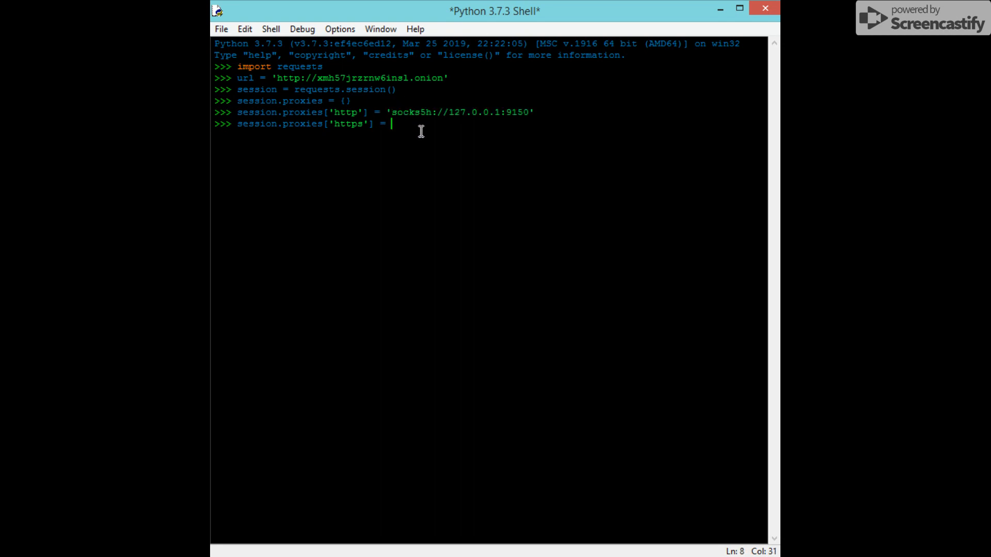
pyautogui.write("'socks5h://127.0.0.1:9150'")
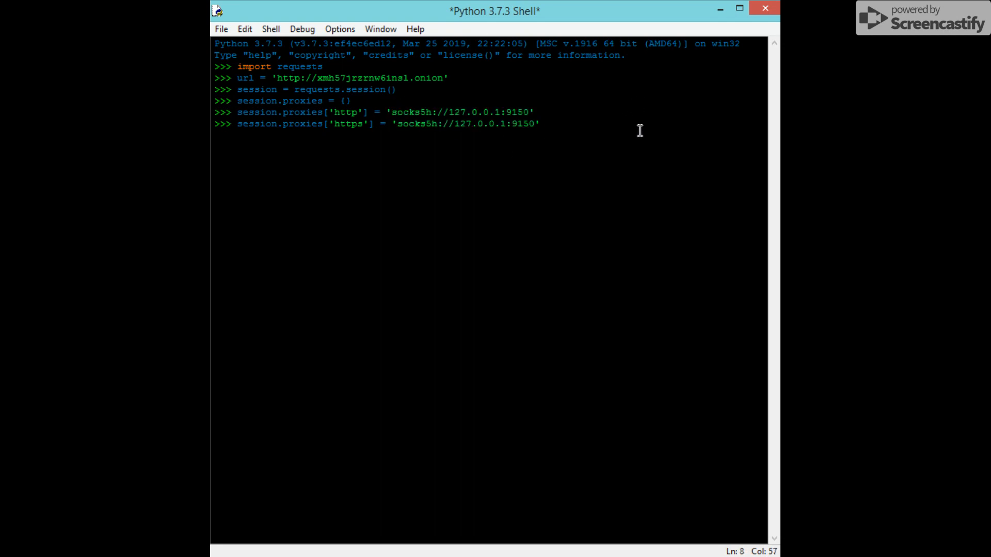
pyautogui.press('Return')
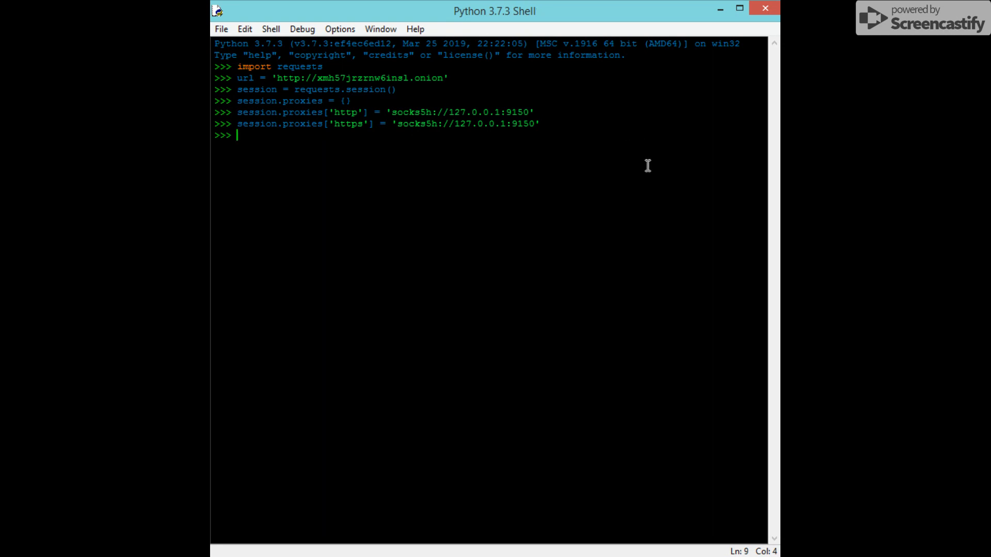
# Run `r = session.get(url)` to fetch the onion page through the proxied session
pyautogui.write('r =')
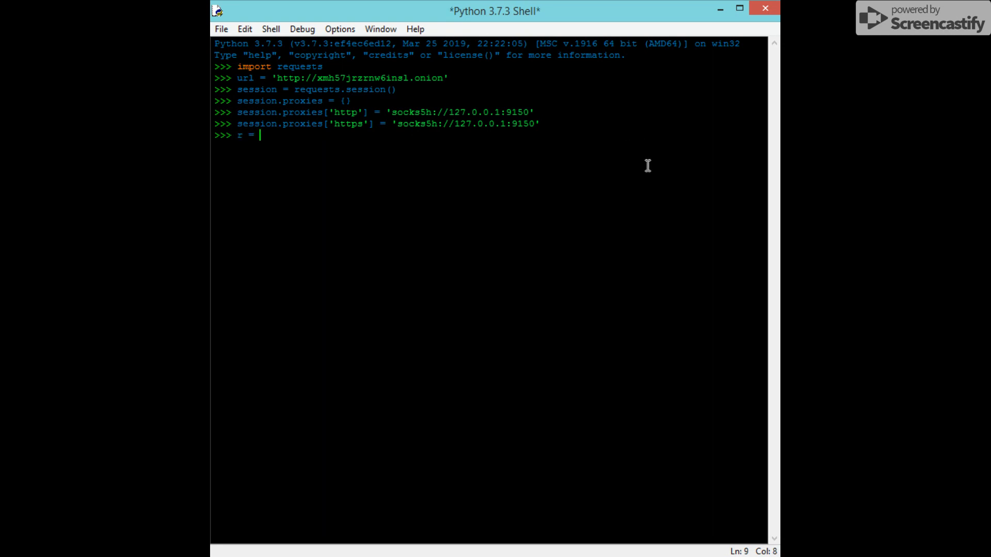
pyautogui.write('sess')
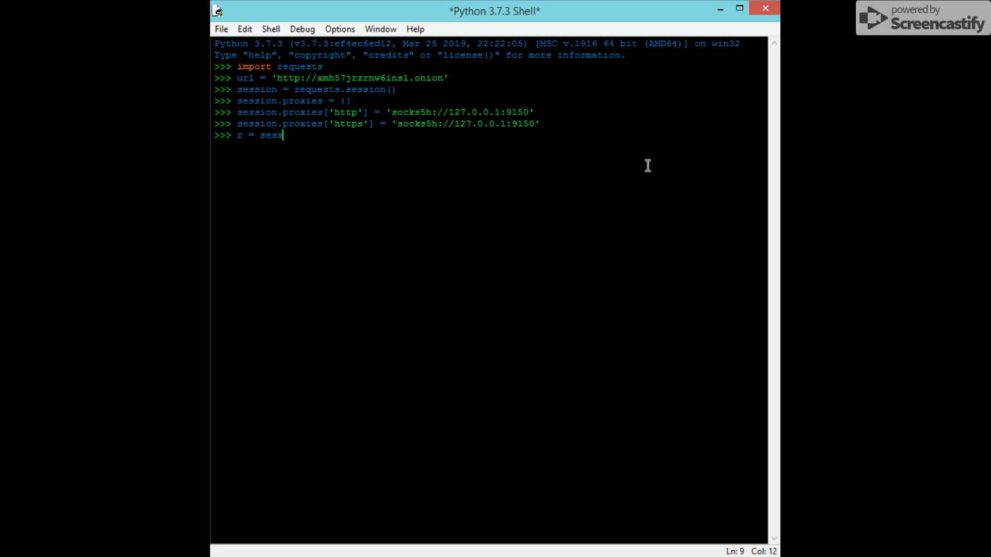
pyautogui.write('ion.')
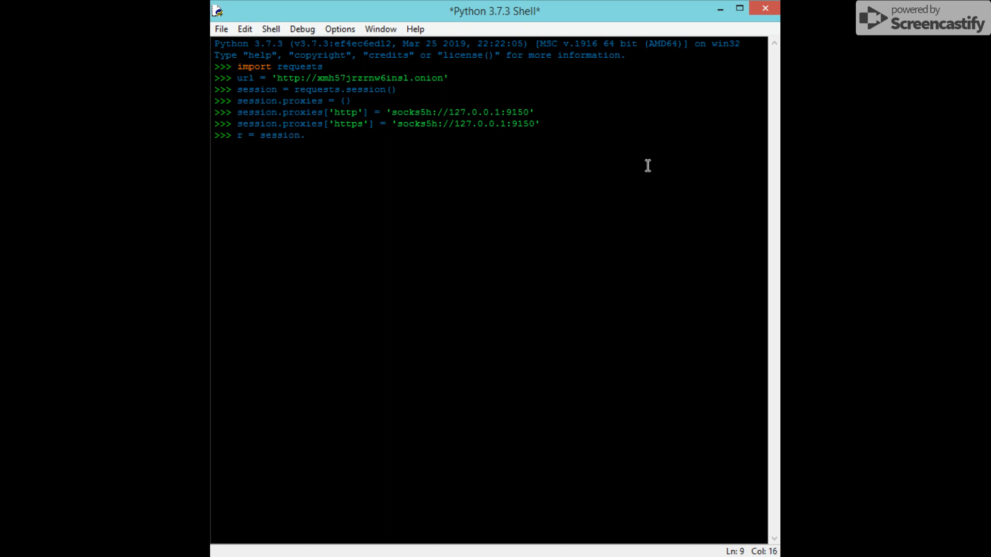
pyautogui.write('g')
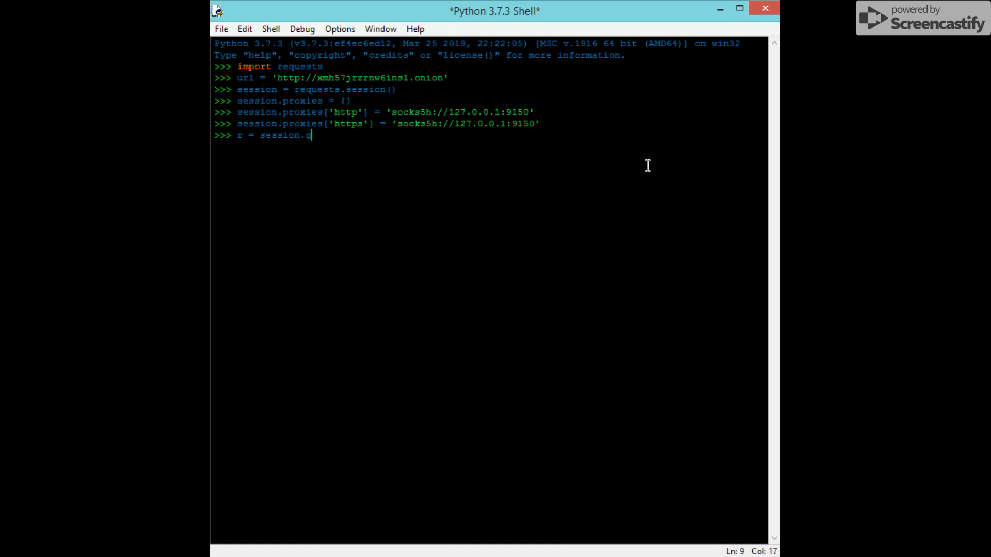
pyautogui.write('et(ur')
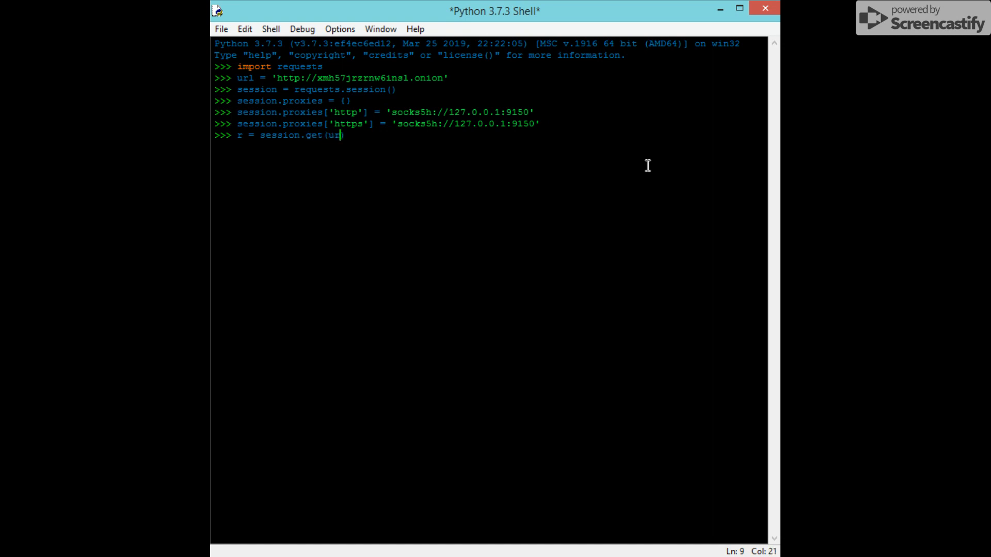
pyautogui.write('l)')
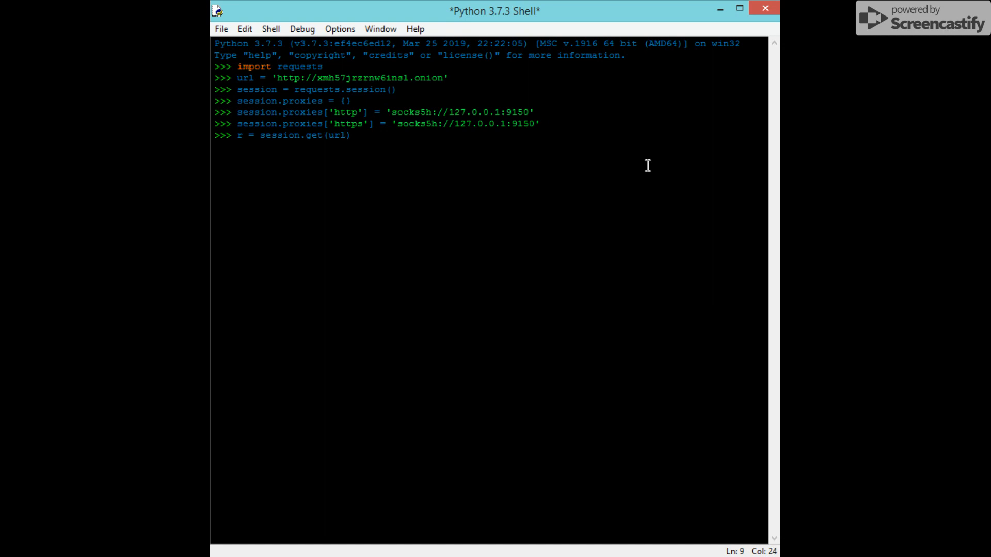
pyautogui.press('Return')
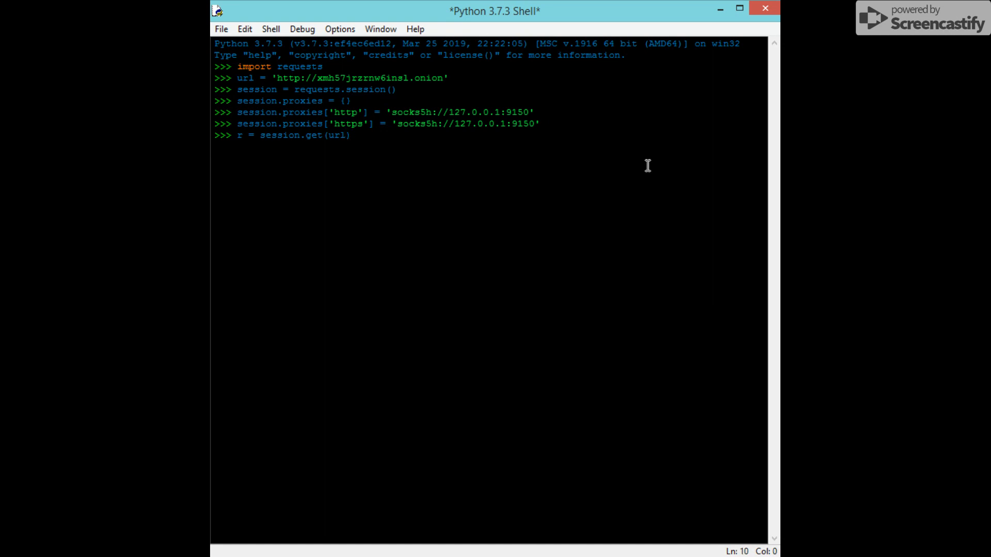
pyautogui.press('Return')
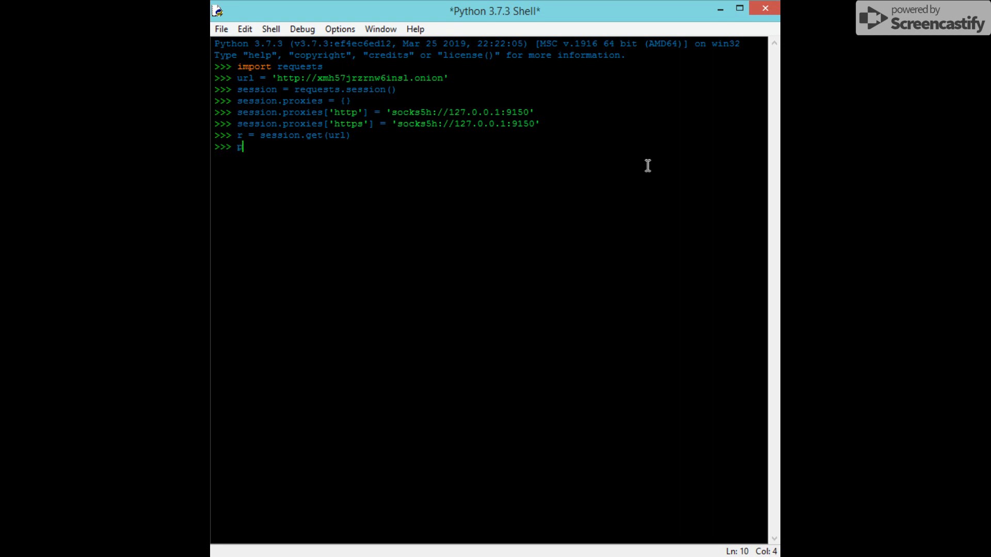
# Run `print(r.headers)` showing Apache server, gzip encoding and text/html content type
pyautogui.write('print()')
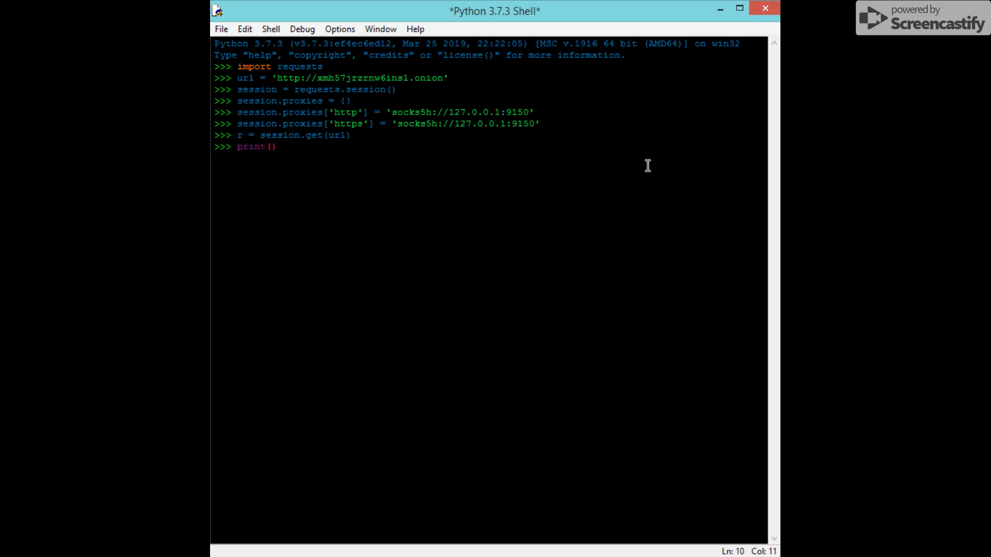
pyautogui.write('r.')
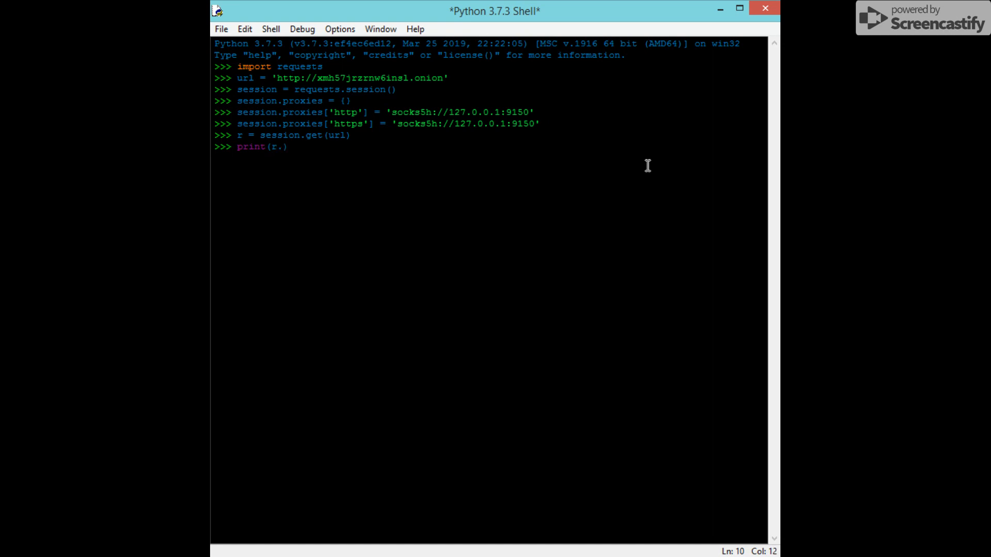
pyautogui.write('header')
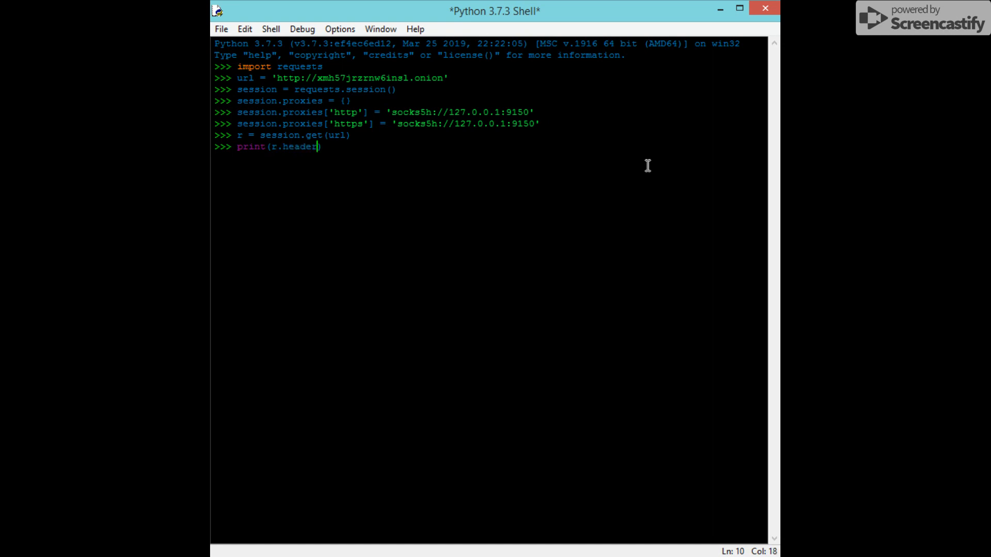
pyautogui.write('s)')
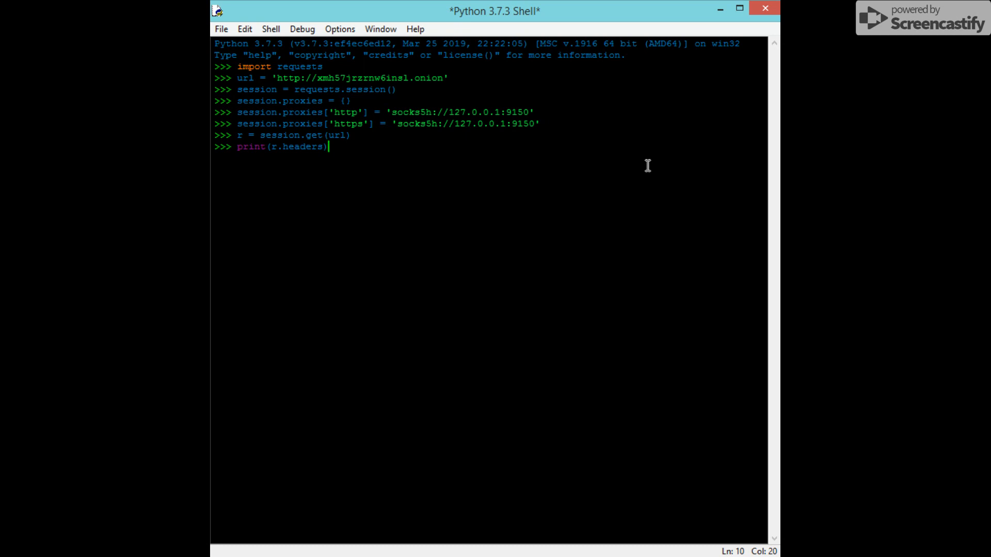
pyautogui.press('Return')
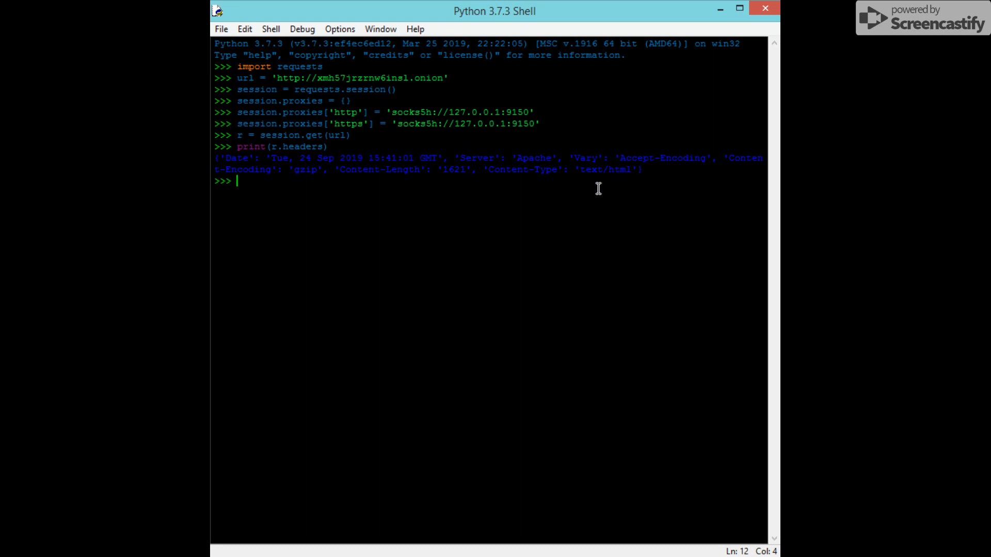
pyautogui.moveTo(488, 175)
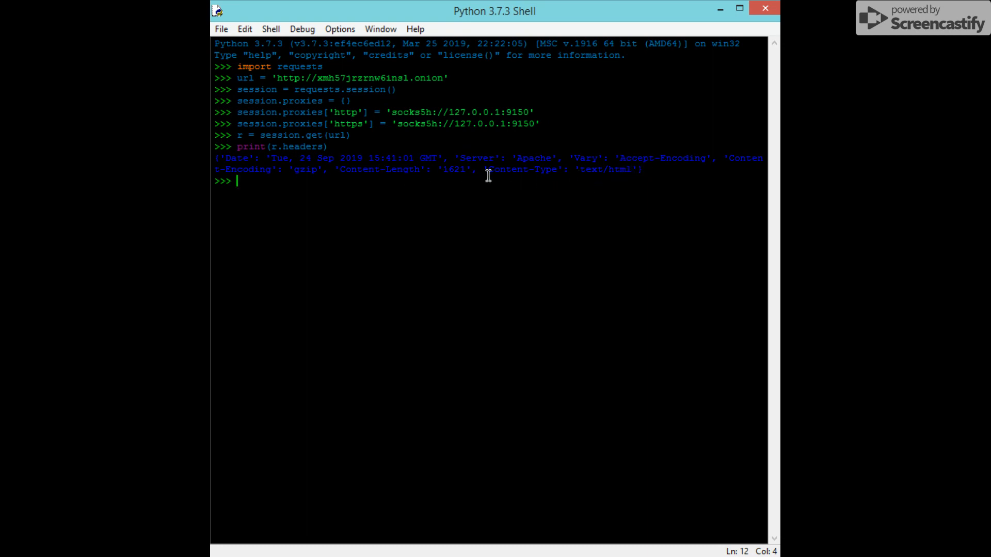
pyautogui.moveTo(563, 188)
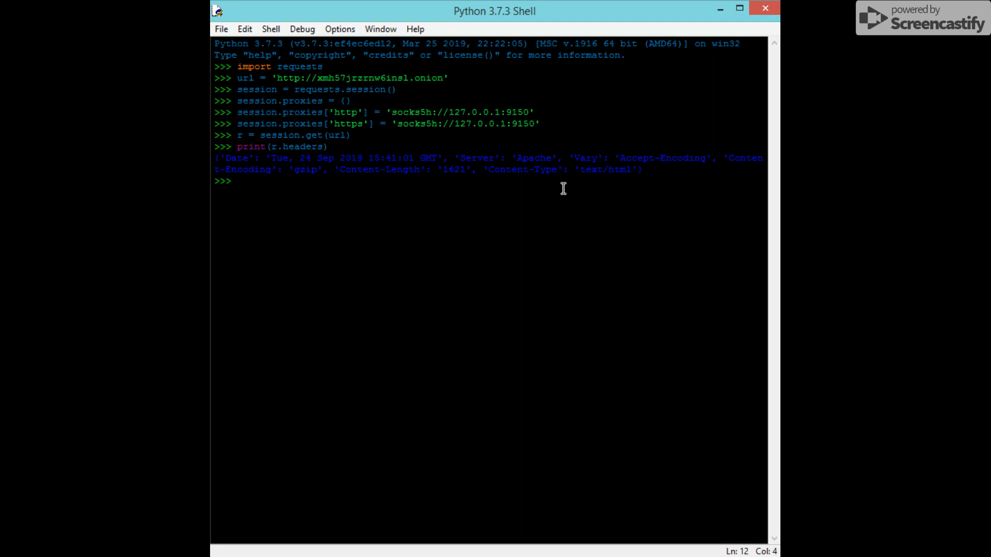
# Run `print(r.text)`, producing a squeezed 181-line block of page HTML
pyautogui.write('print()')
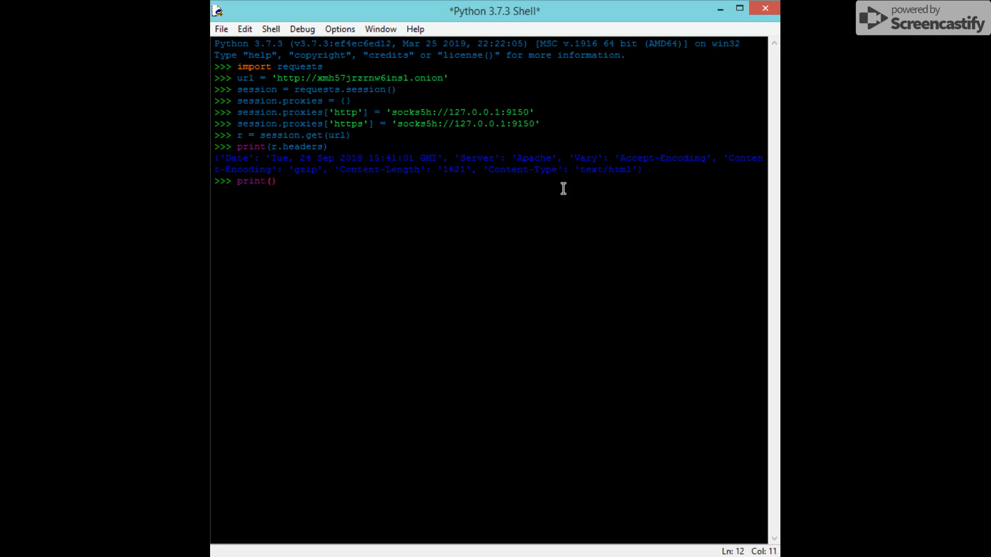
pyautogui.write('r.te')
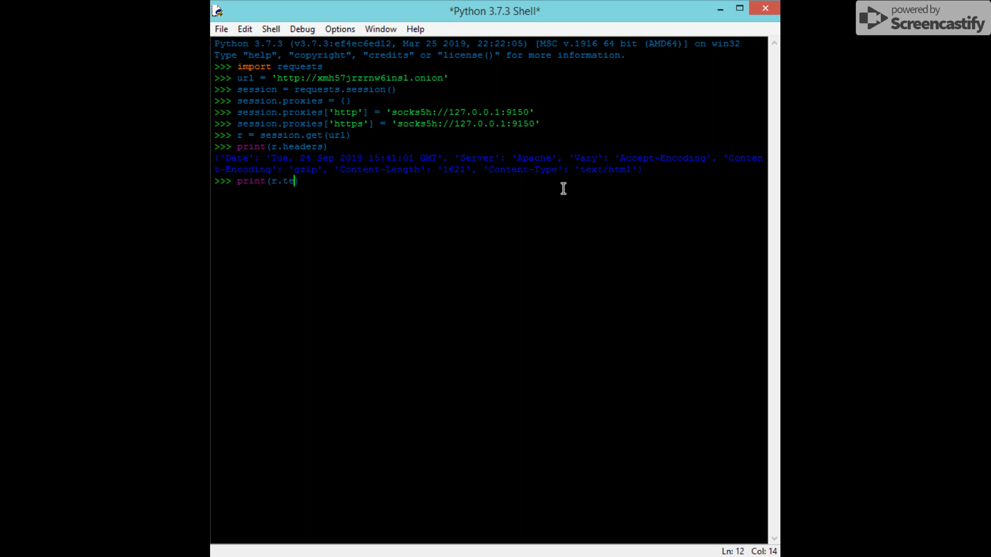
pyautogui.write('xt)')
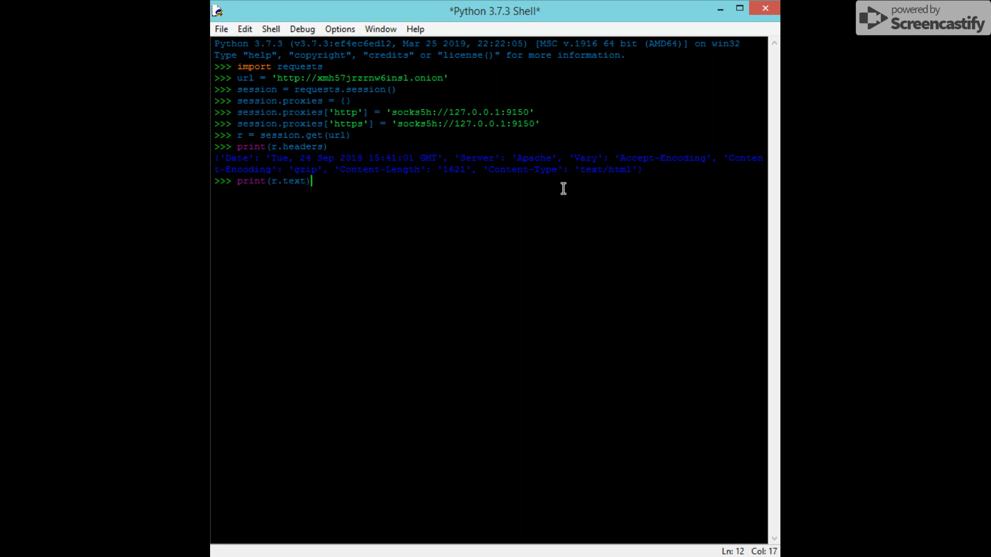
pyautogui.press('Return')
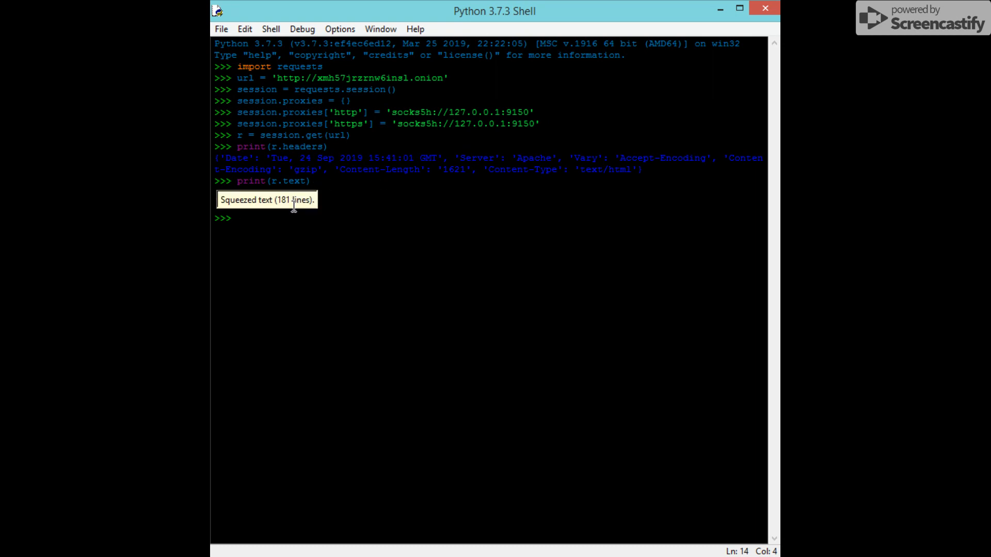
# Expand the 'Squeezed text (181 lines)' output and scroll through the TORCH: Tor Search HTML
pyautogui.doubleClick(265, 200)
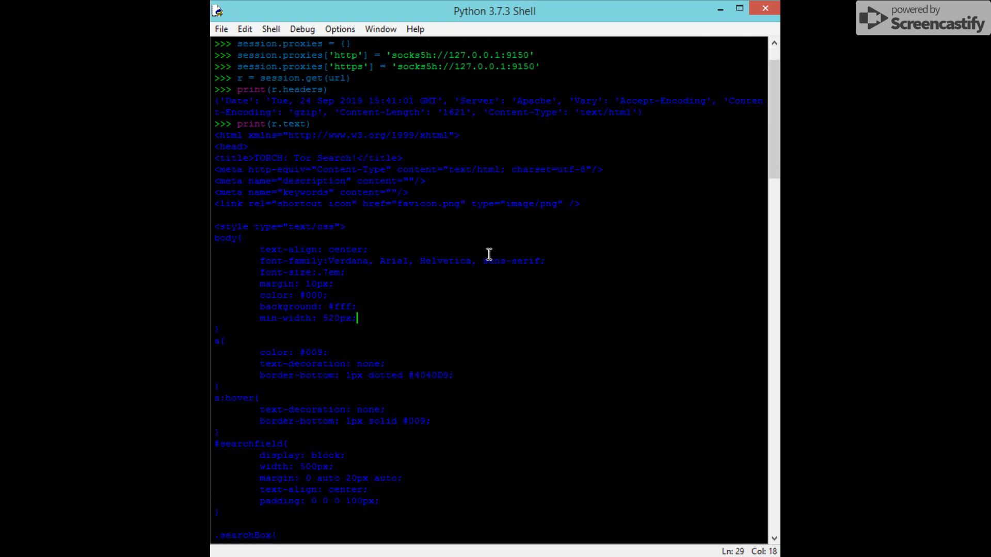
pyautogui.moveTo(482, 261)
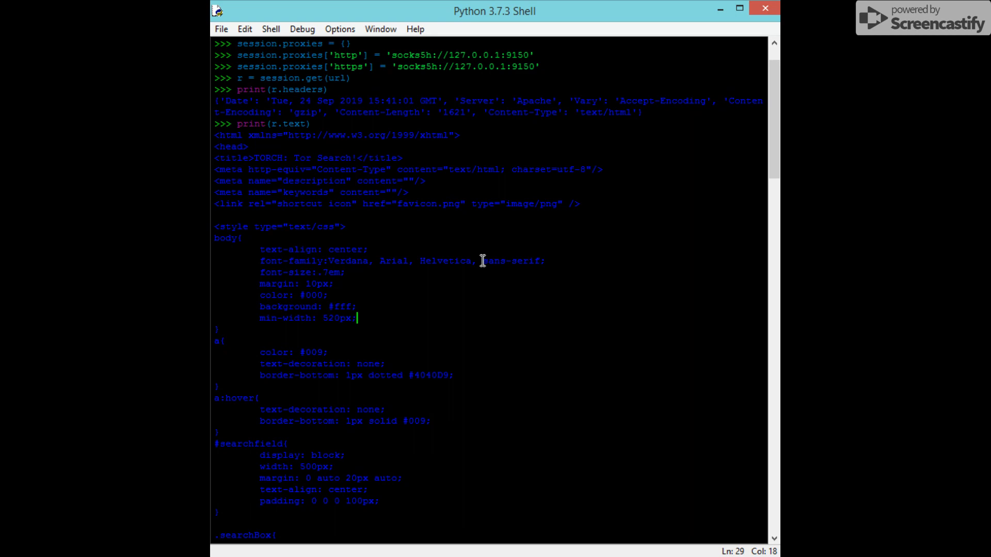
pyautogui.scroll(-3)
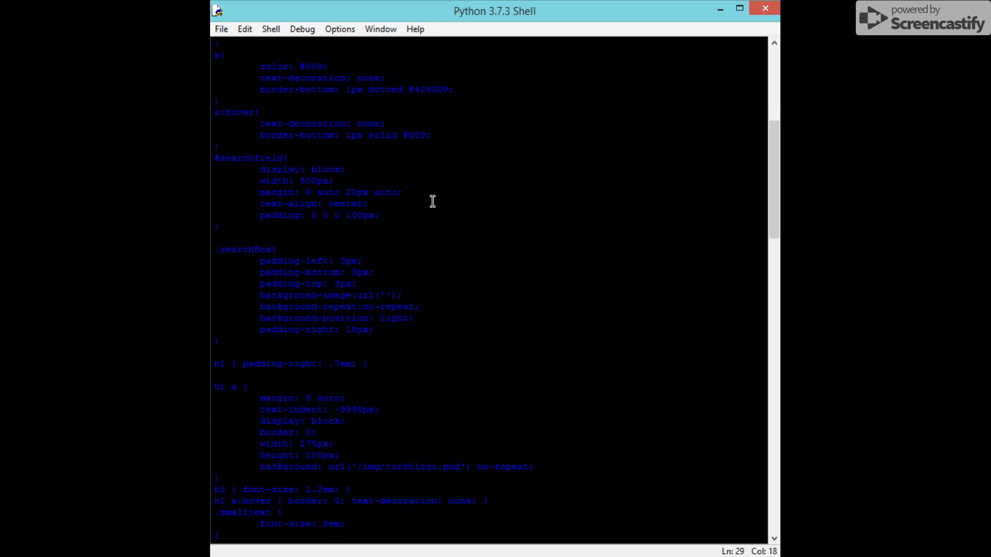
pyautogui.scroll(-3)
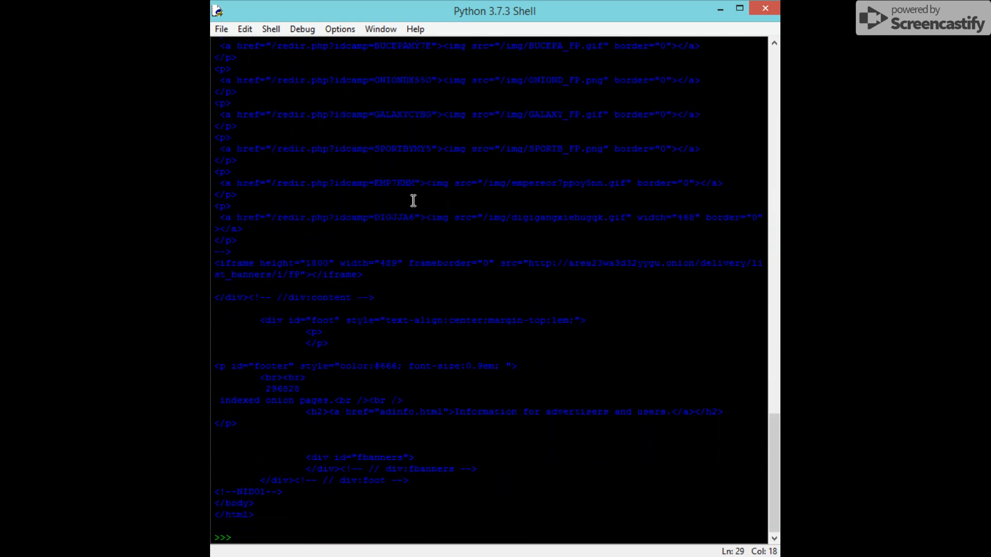
pyautogui.scroll(3)
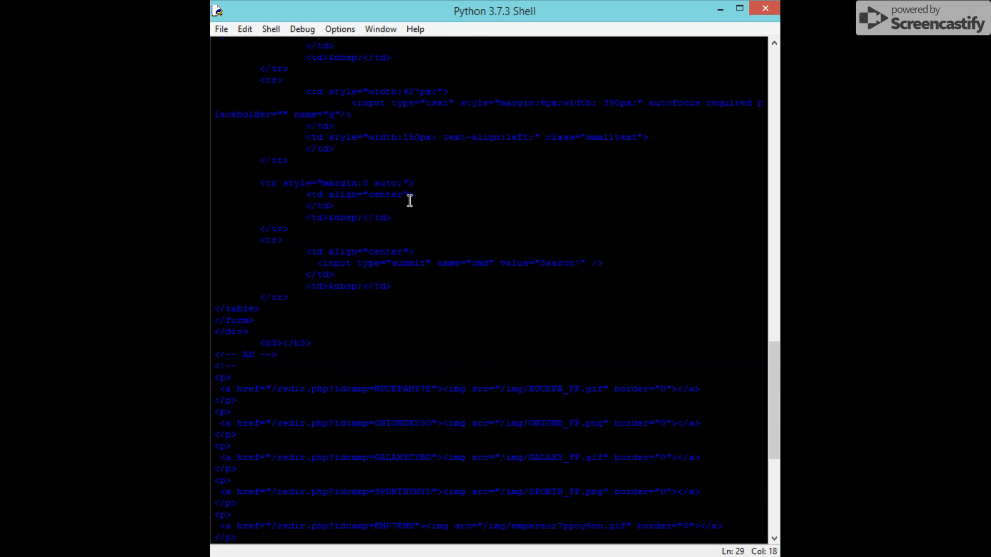
pyautogui.scroll(3)
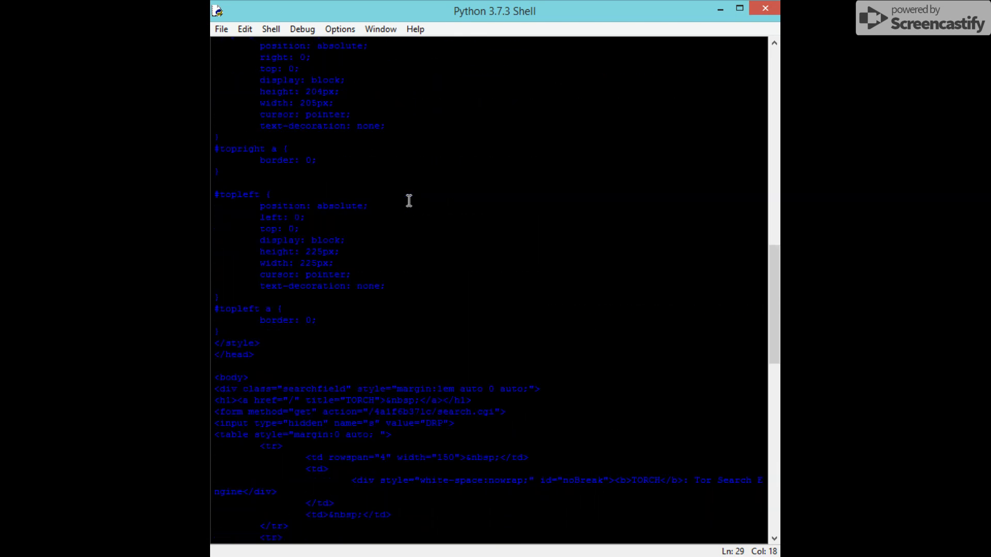
pyautogui.scroll(3)
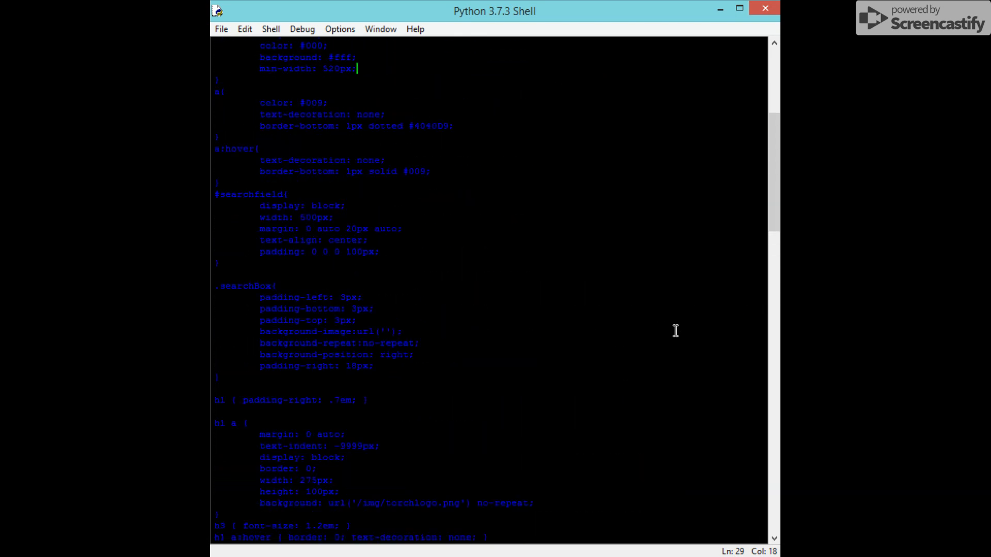
pyautogui.scroll(3)
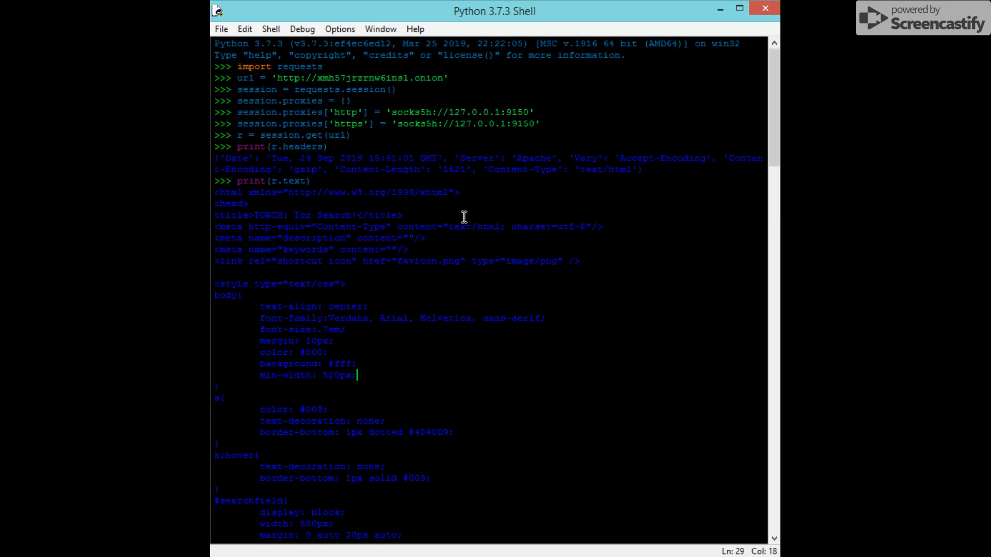
pyautogui.moveTo(351, 120)
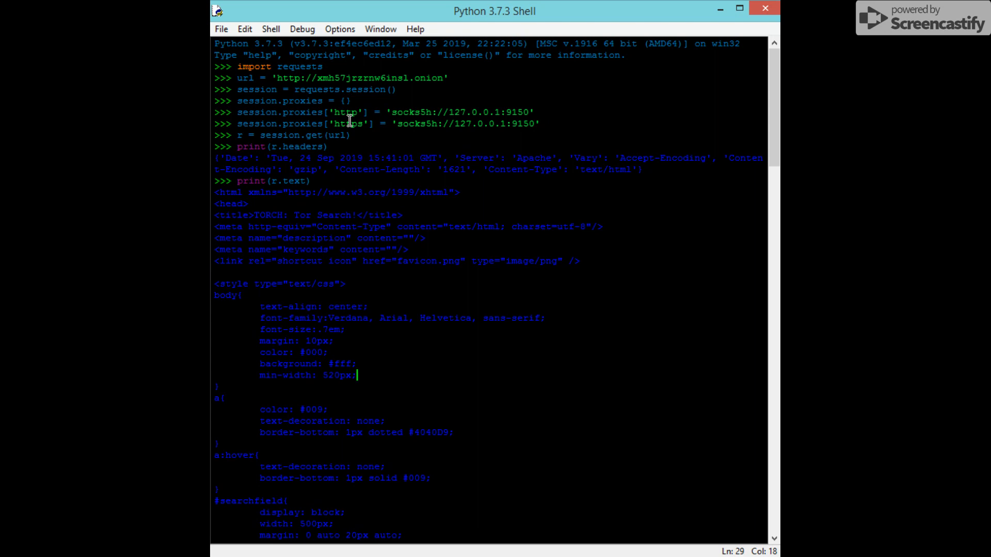
pyautogui.moveTo(504, 270)
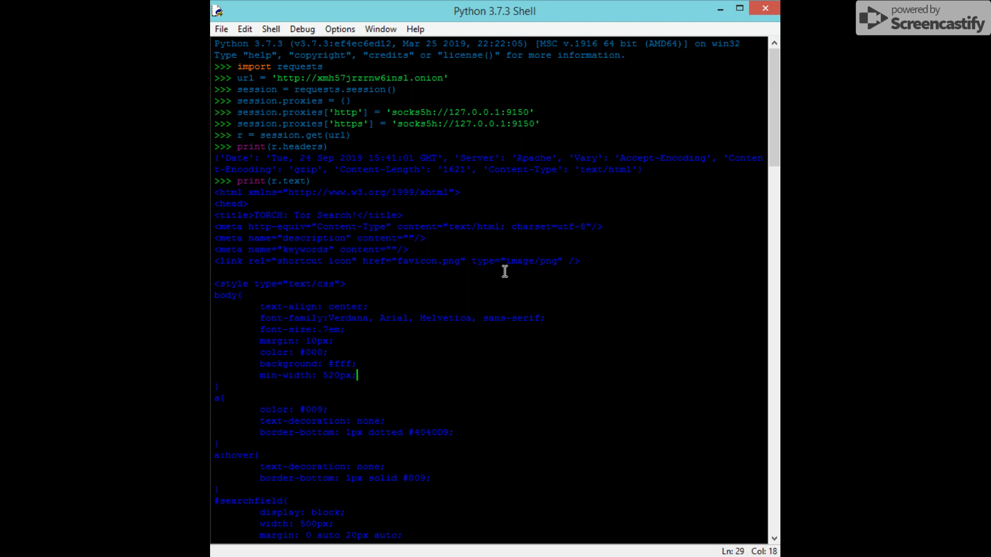
pyautogui.moveTo(486, 113)
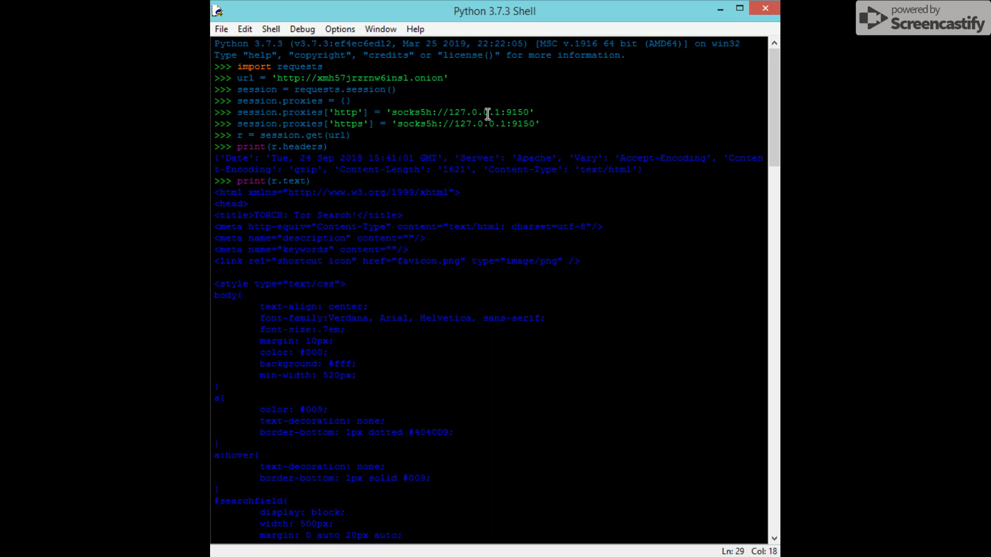
pyautogui.click(503, 123)
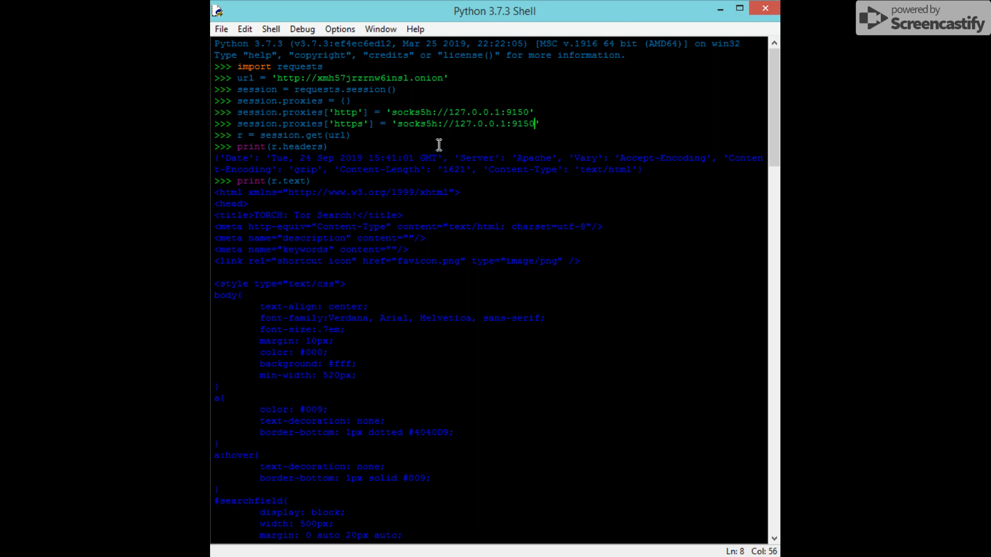
pyautogui.moveTo(411, 237)
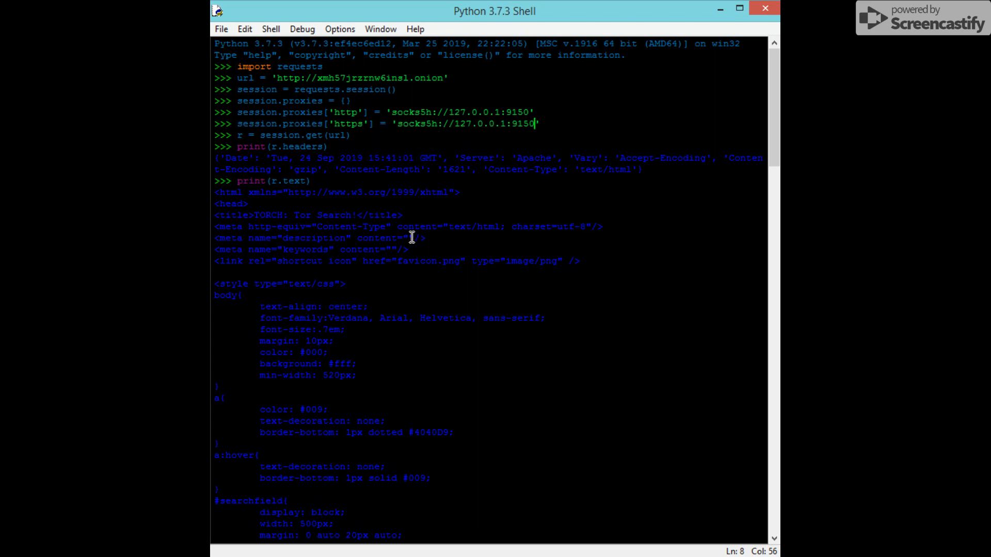
pyautogui.moveTo(416, 190)
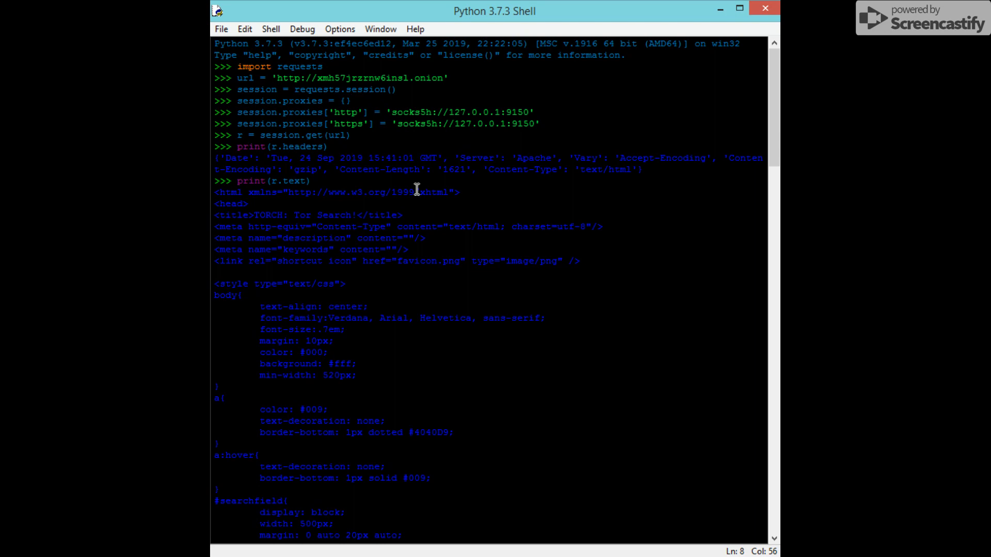